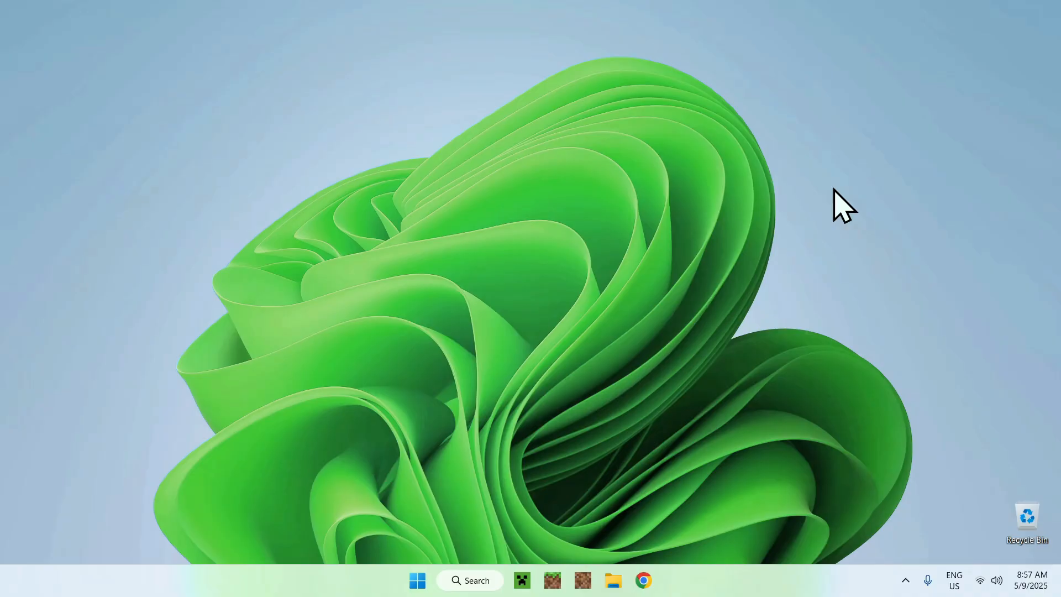
{"action": "mouse_move", "coordinate": [914, 271]}
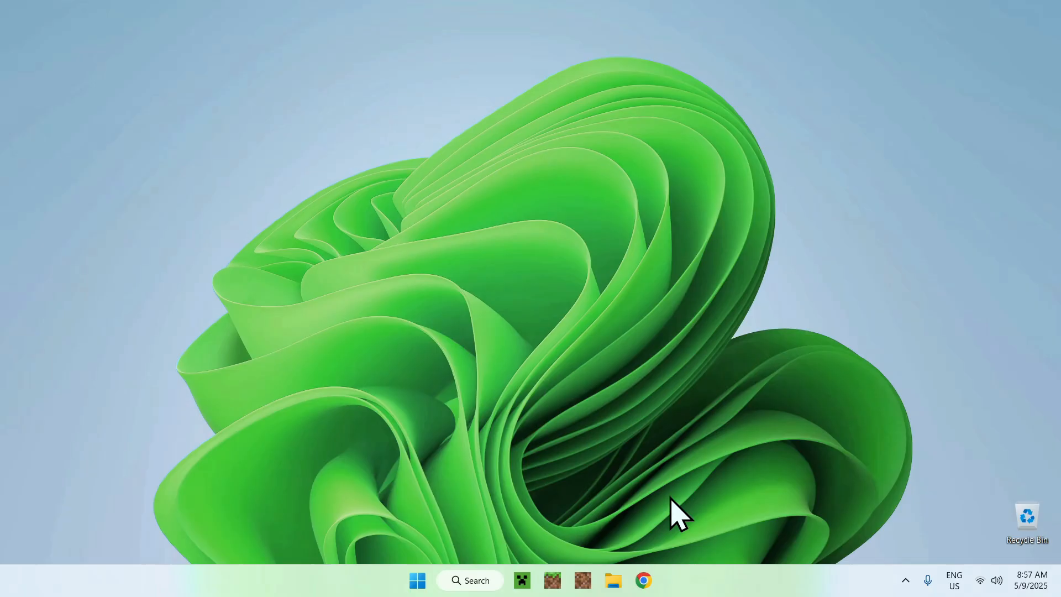
Step: Search Google for 'JDK' in Chrome and open Oracle's Java Downloads page
{"action": "left_click", "coordinate": [641, 580]}
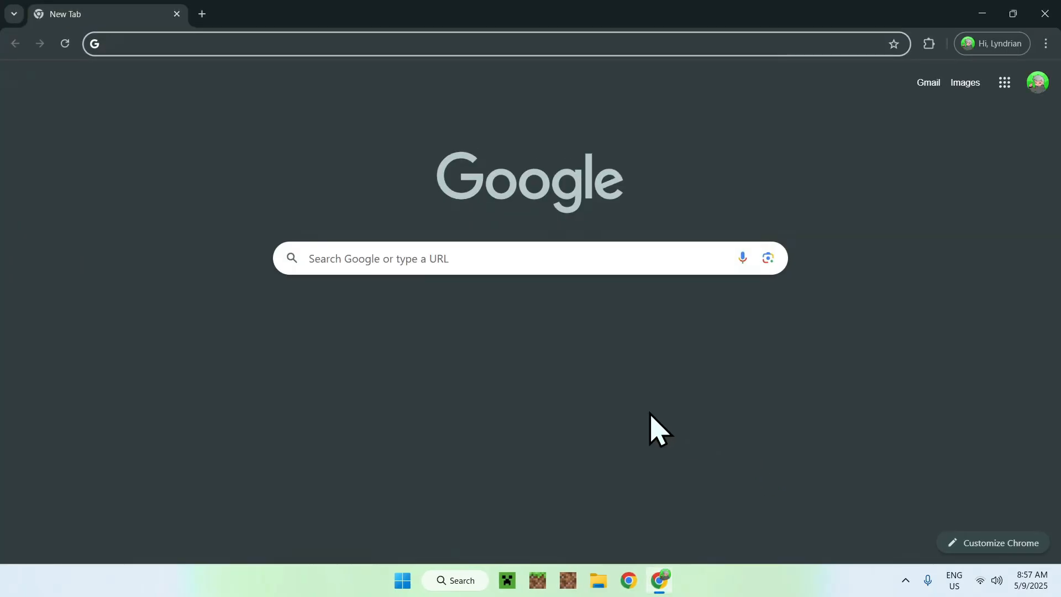
{"action": "mouse_move", "coordinate": [457, 389]}
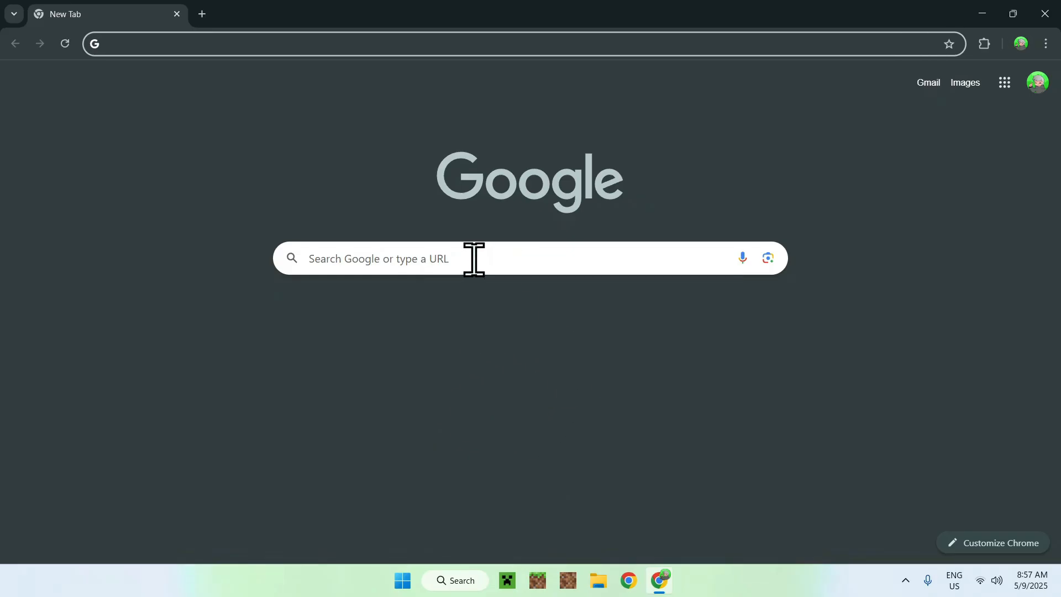
{"action": "type", "text": "j"}
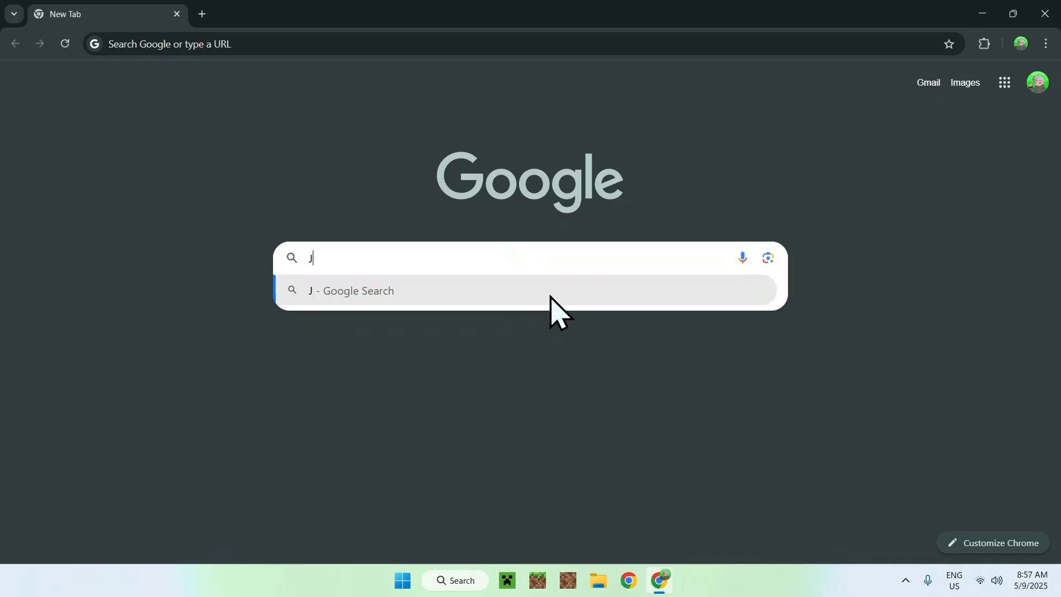
{"action": "type", "text": "DK"}
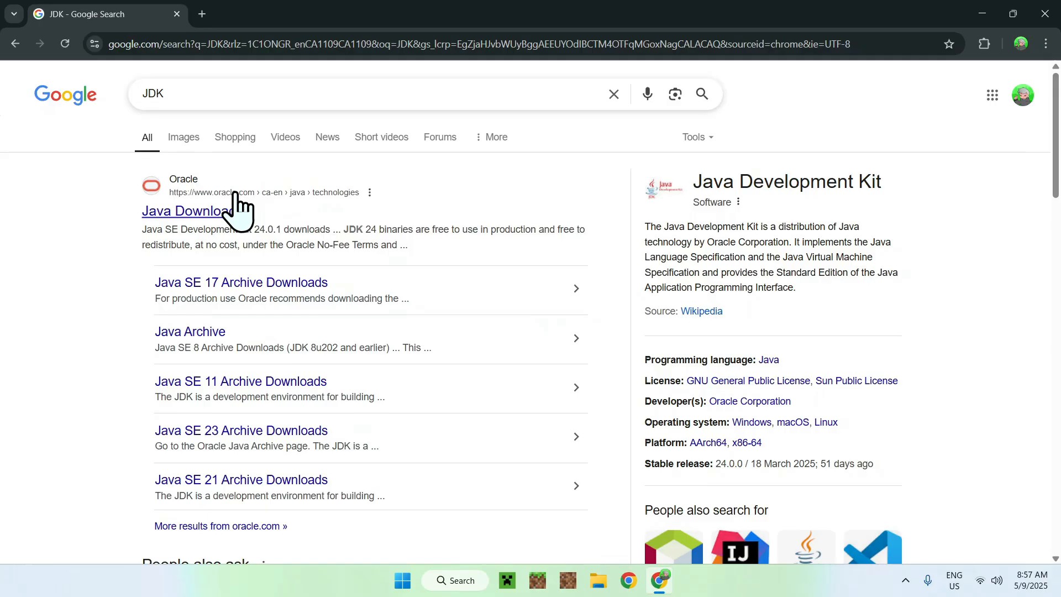
{"action": "mouse_move", "coordinate": [253, 213]}
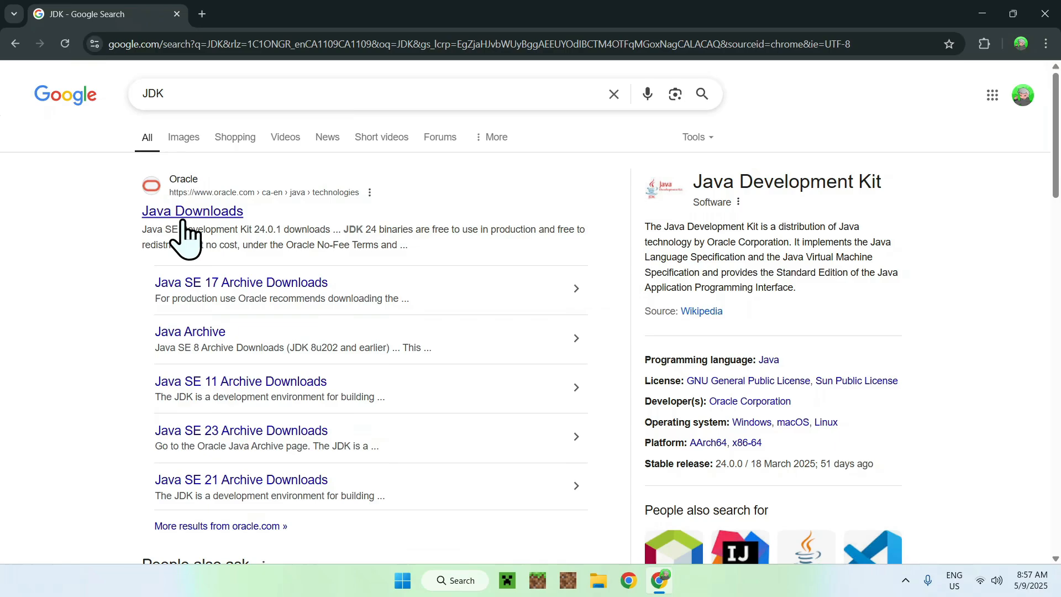
{"action": "mouse_move", "coordinate": [177, 223]}
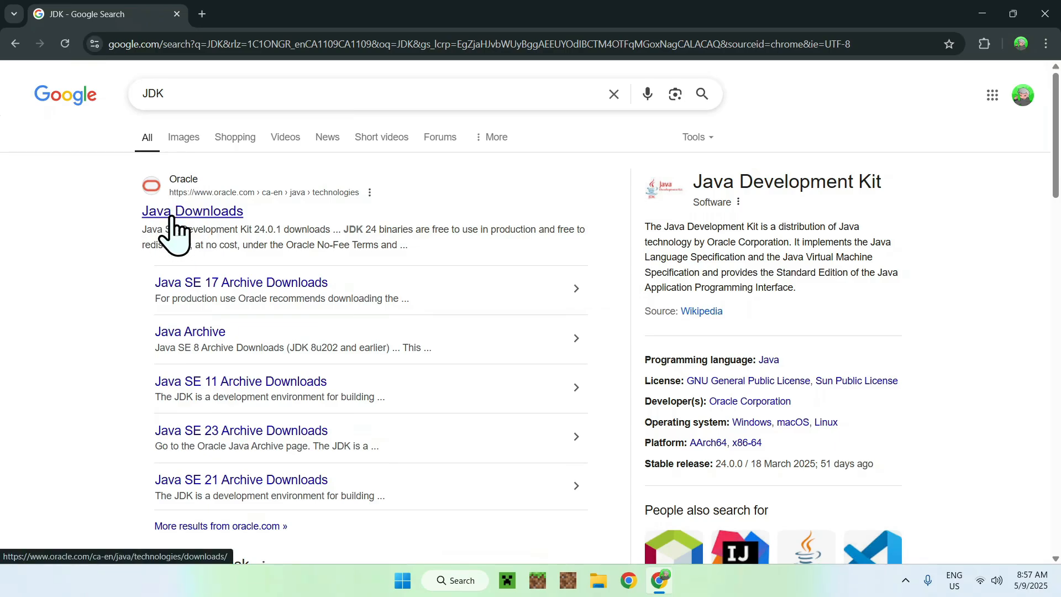
{"action": "left_click", "coordinate": [192, 211]}
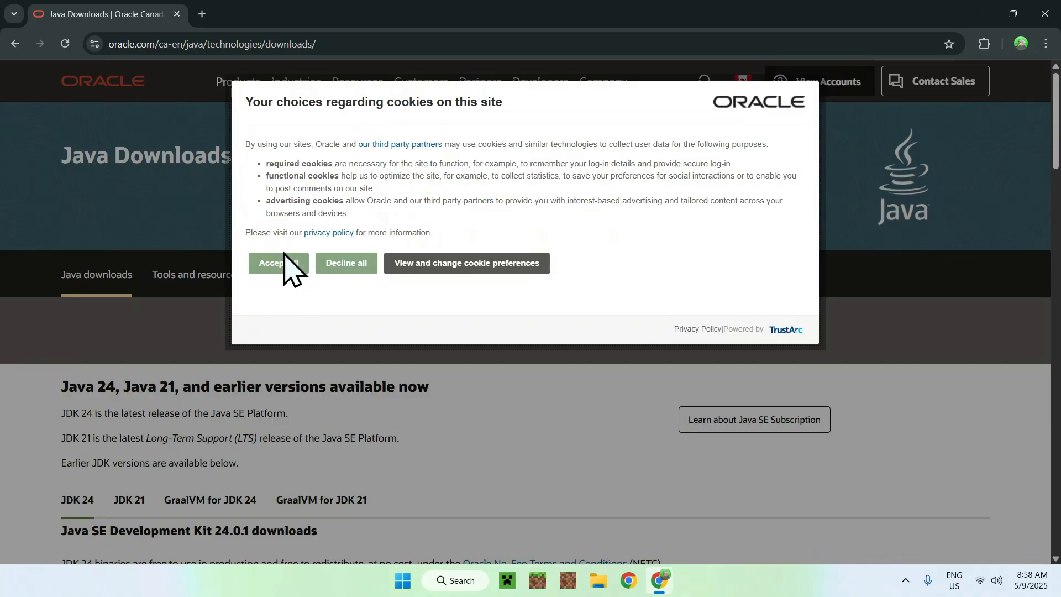
Step: Accept the cookie notice and display the JDK 21 downloads tab
{"action": "left_click", "coordinate": [277, 262]}
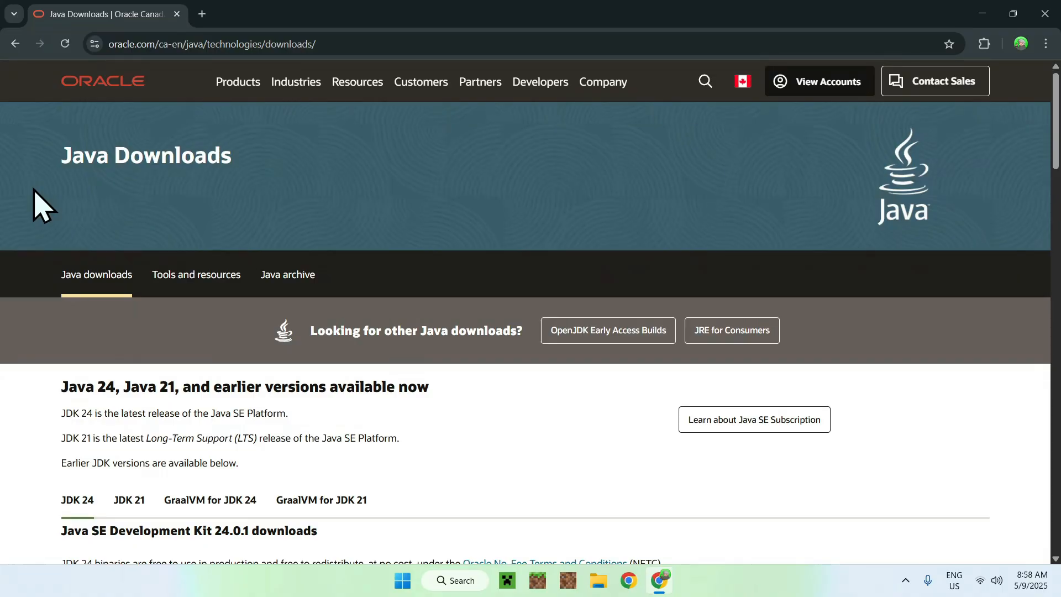
{"action": "scroll", "scroll_direction": "down", "scroll_amount": 3}
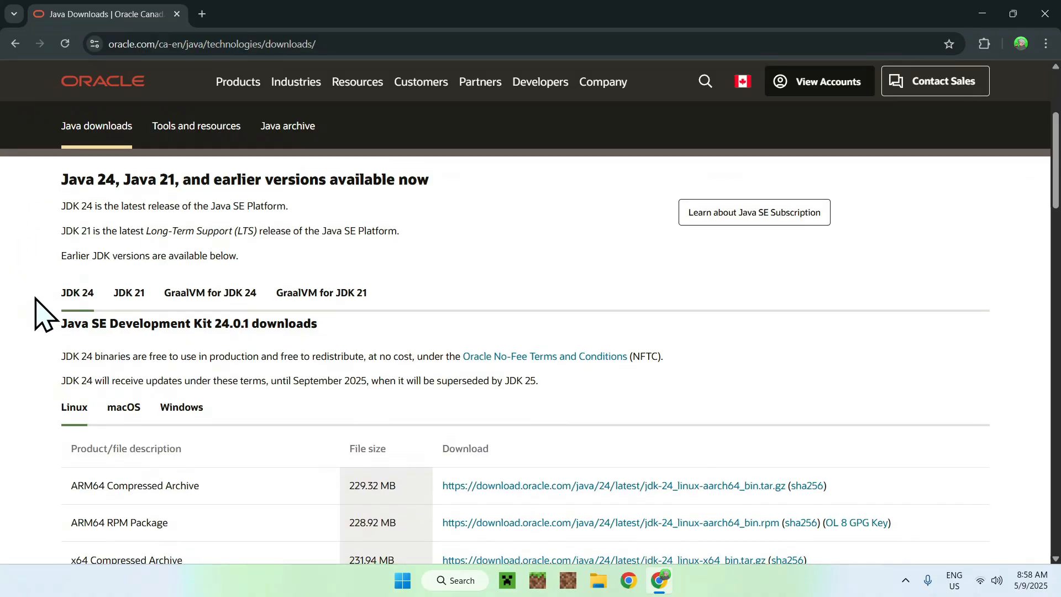
{"action": "mouse_move", "coordinate": [128, 292]}
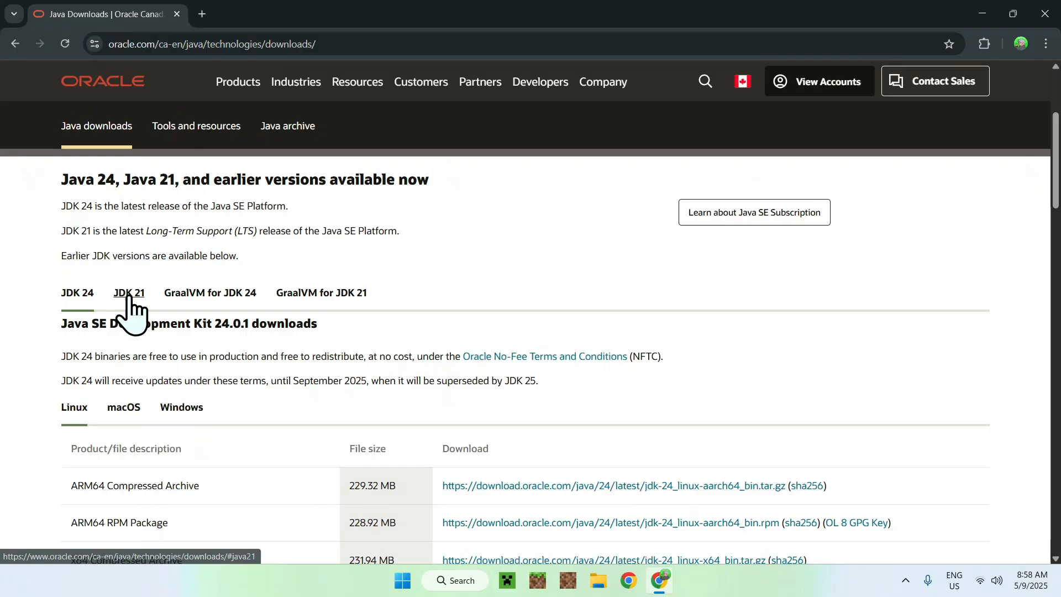
{"action": "left_click", "coordinate": [128, 292]}
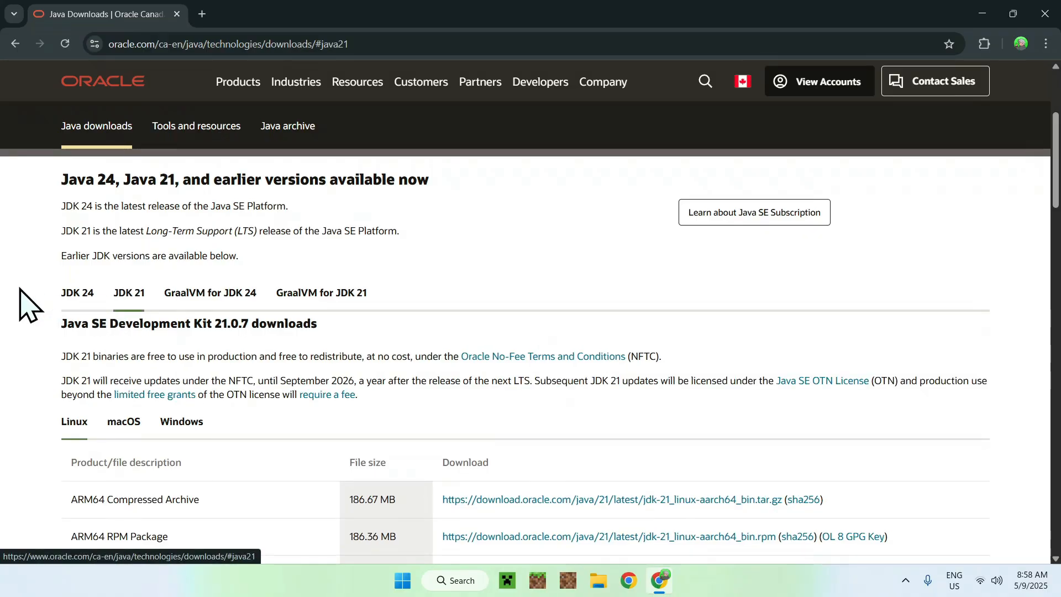
{"action": "left_click", "coordinate": [77, 292]}
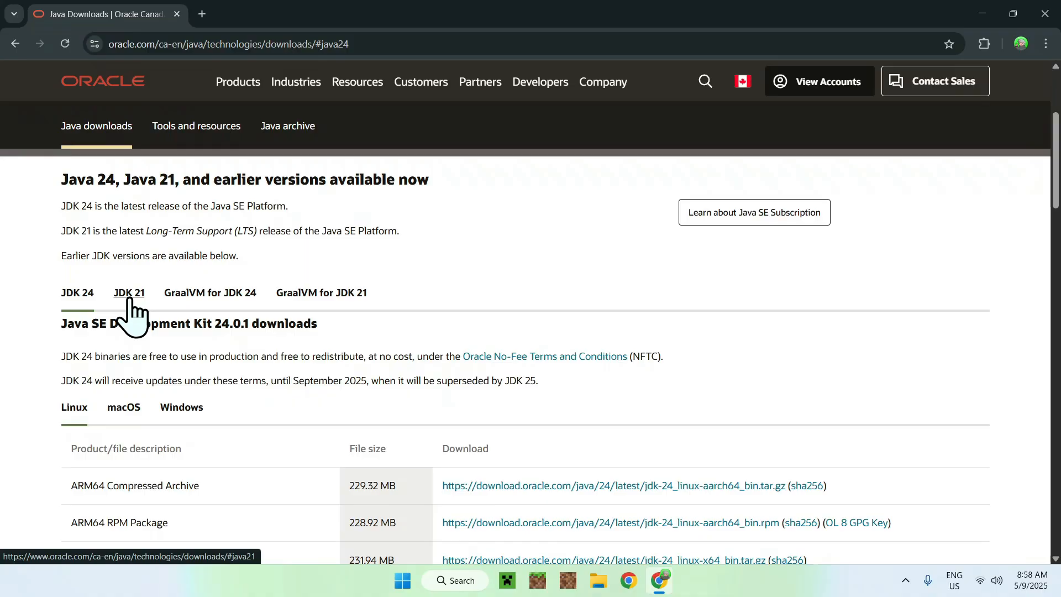
{"action": "left_click", "coordinate": [129, 293]}
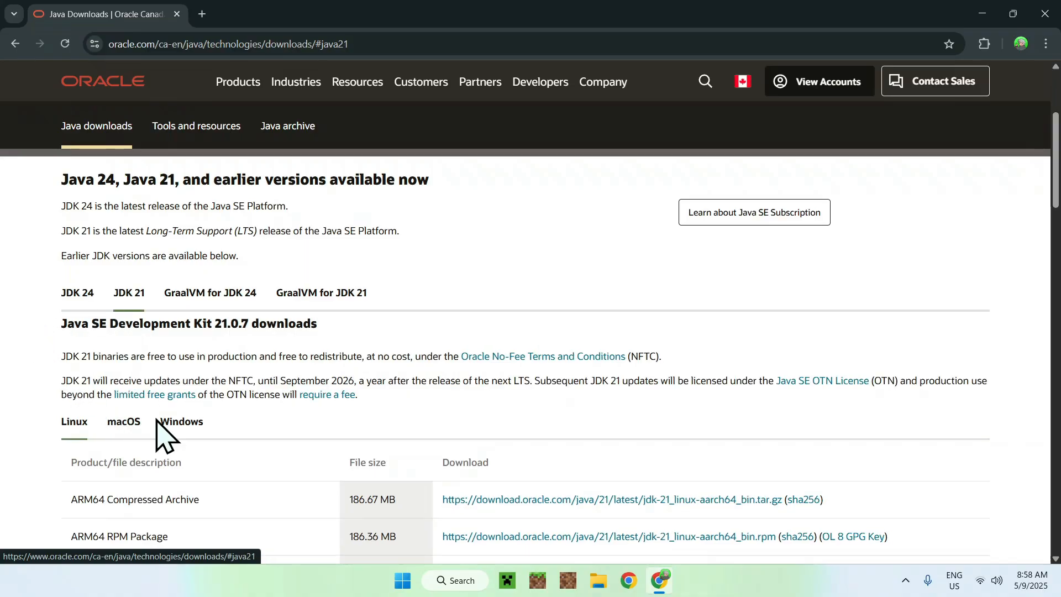
Step: Download jdk-21_windows-x64_bin.exe from the JDK 21 Windows section
{"action": "left_click", "coordinate": [180, 421]}
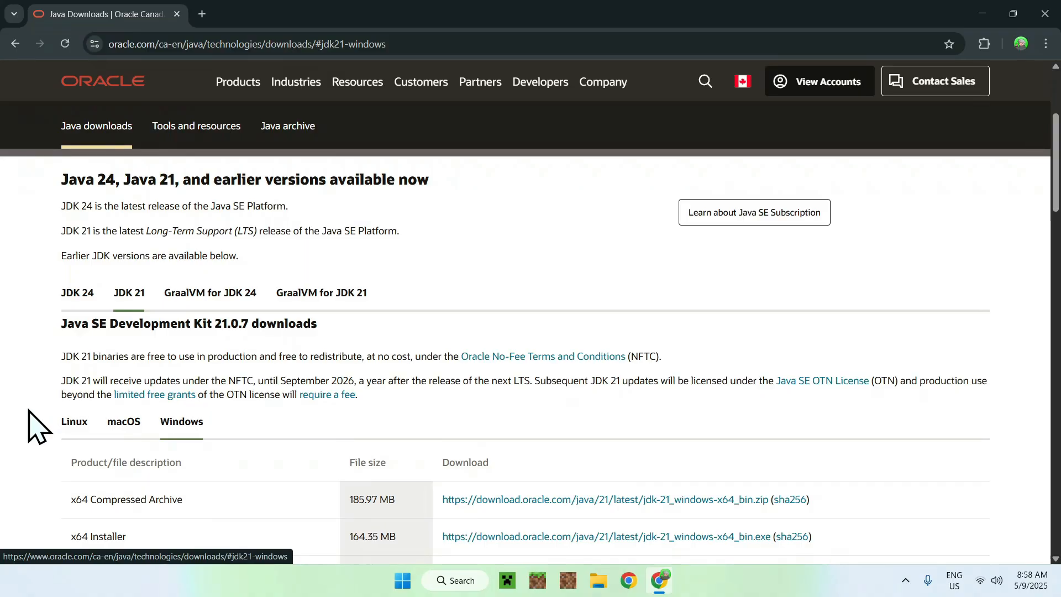
{"action": "mouse_move", "coordinate": [90, 534]}
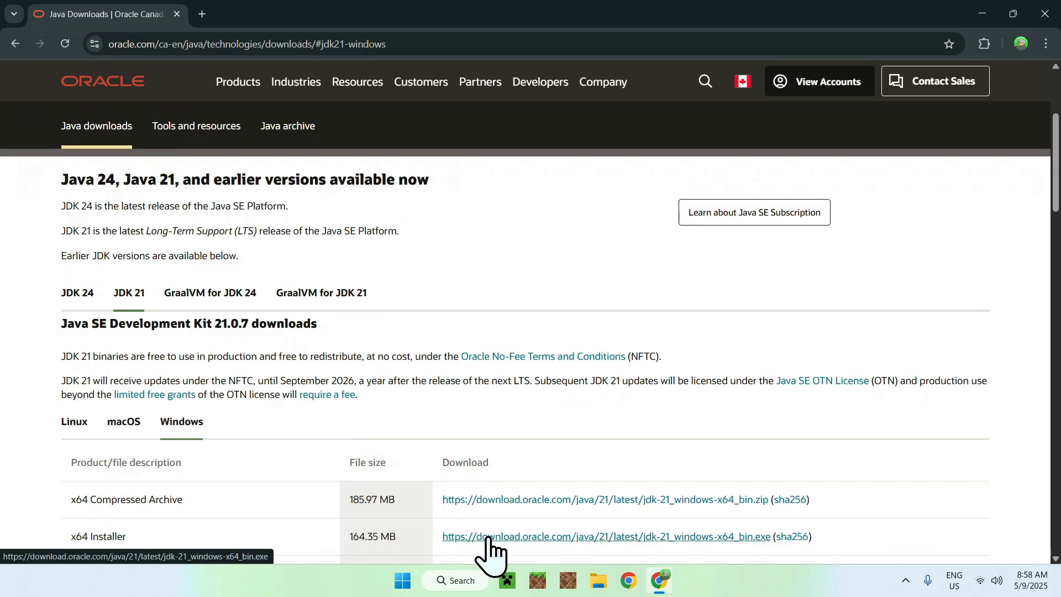
{"action": "left_click", "coordinate": [604, 536]}
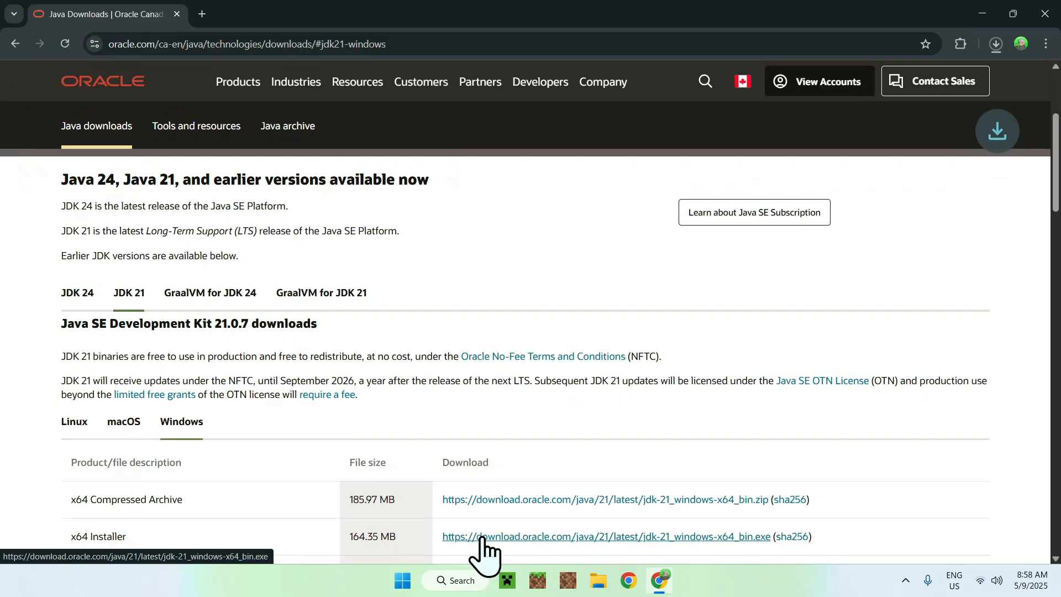
{"action": "mouse_move", "coordinate": [488, 266]}
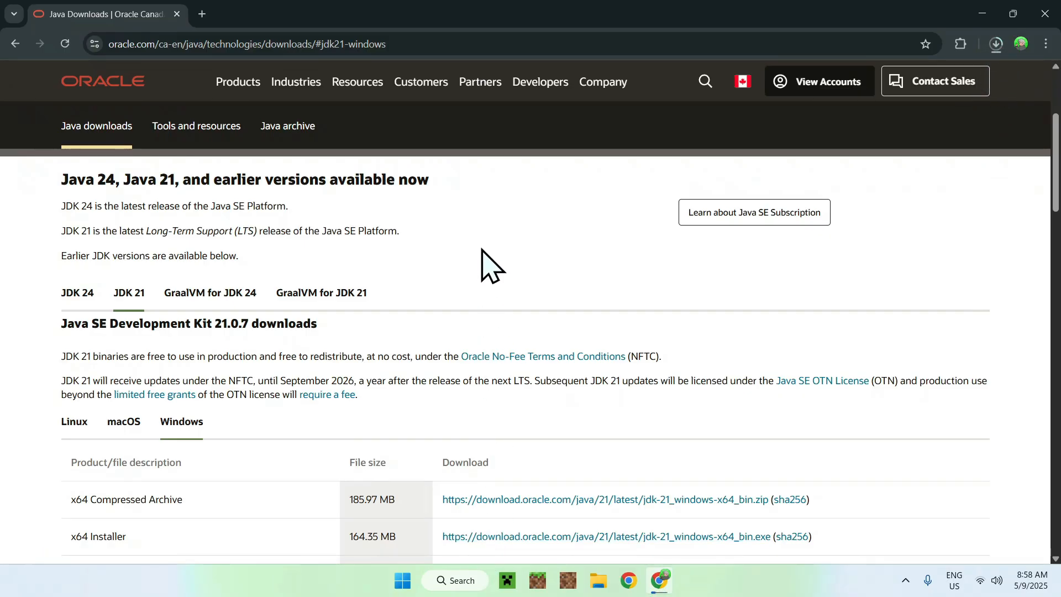
{"action": "mouse_move", "coordinate": [166, 307]}
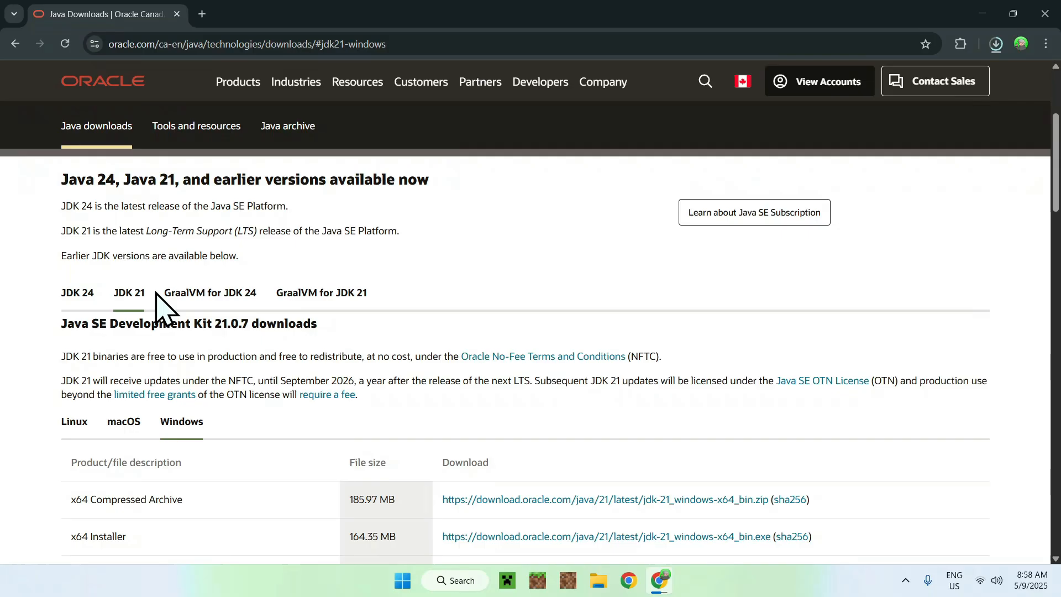
Step: Download the JDK 24 Windows x64 installer and check both installers in the downloads list
{"action": "left_click", "coordinate": [77, 292]}
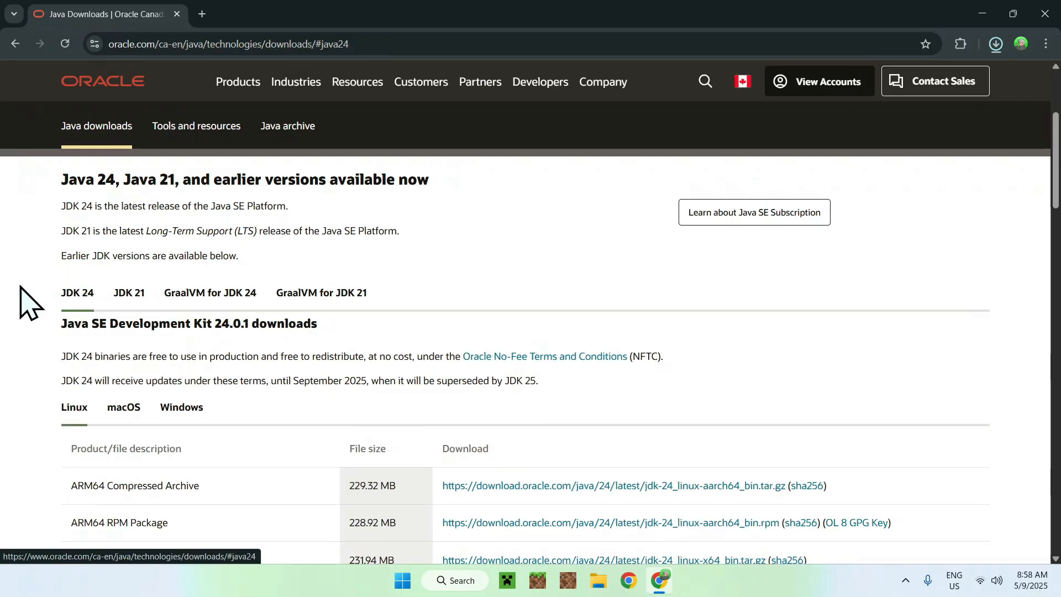
{"action": "left_click", "coordinate": [181, 407]}
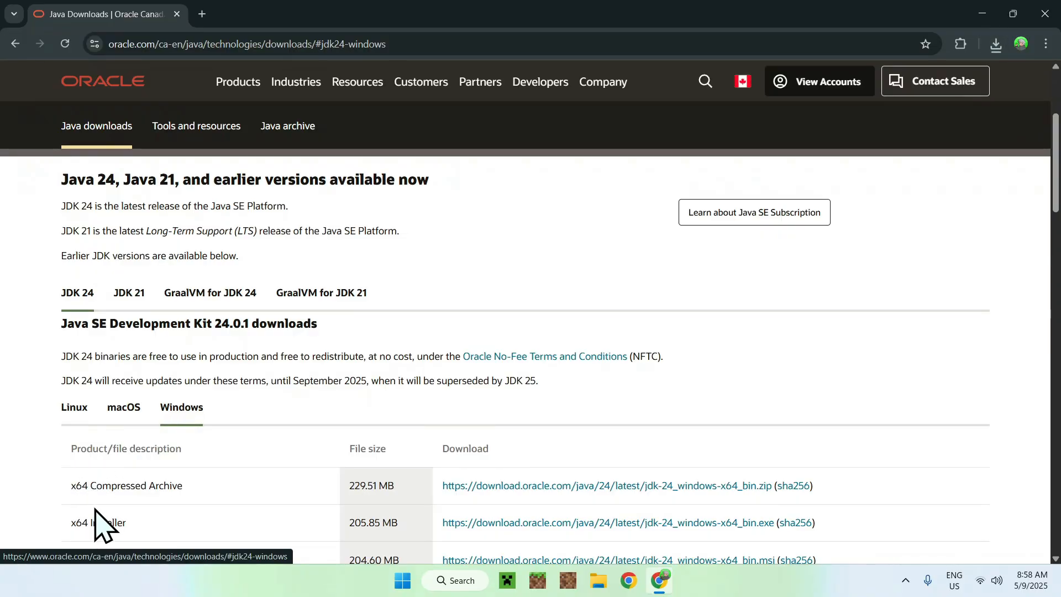
{"action": "mouse_move", "coordinate": [477, 541]}
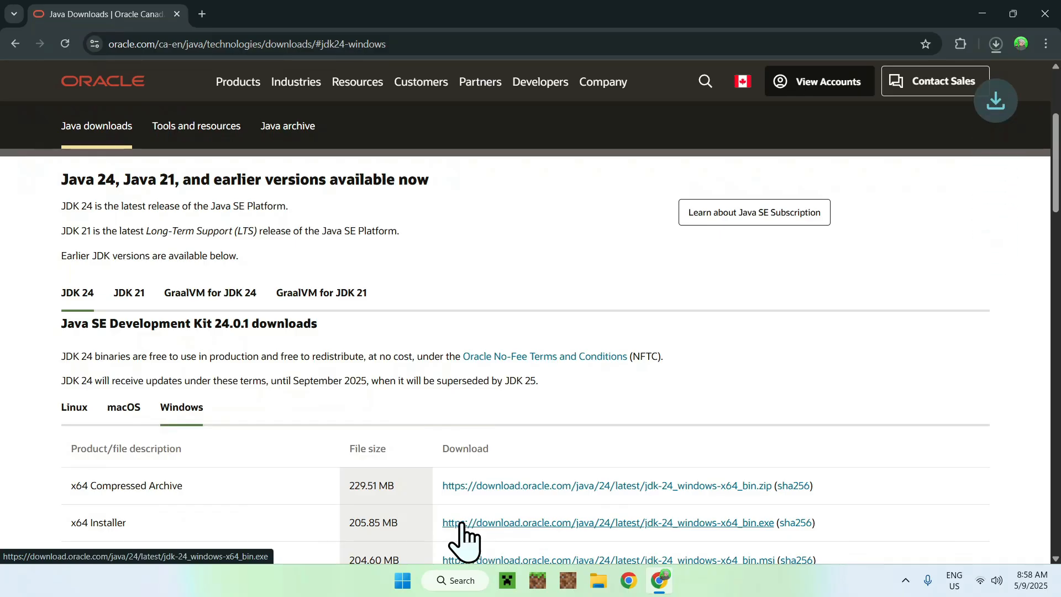
{"action": "mouse_move", "coordinate": [865, 296]}
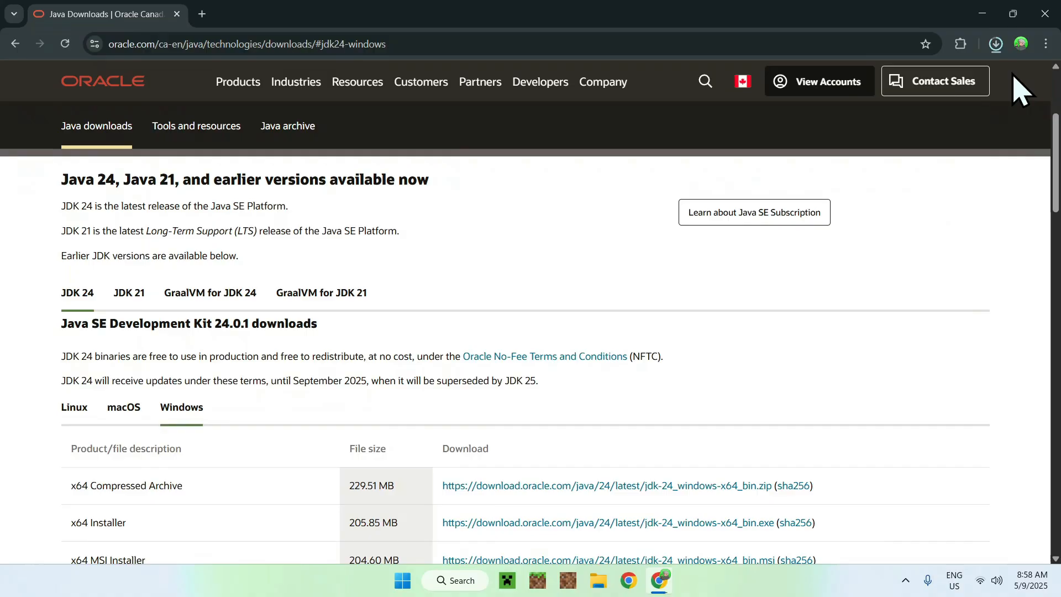
{"action": "left_click", "coordinate": [994, 43]}
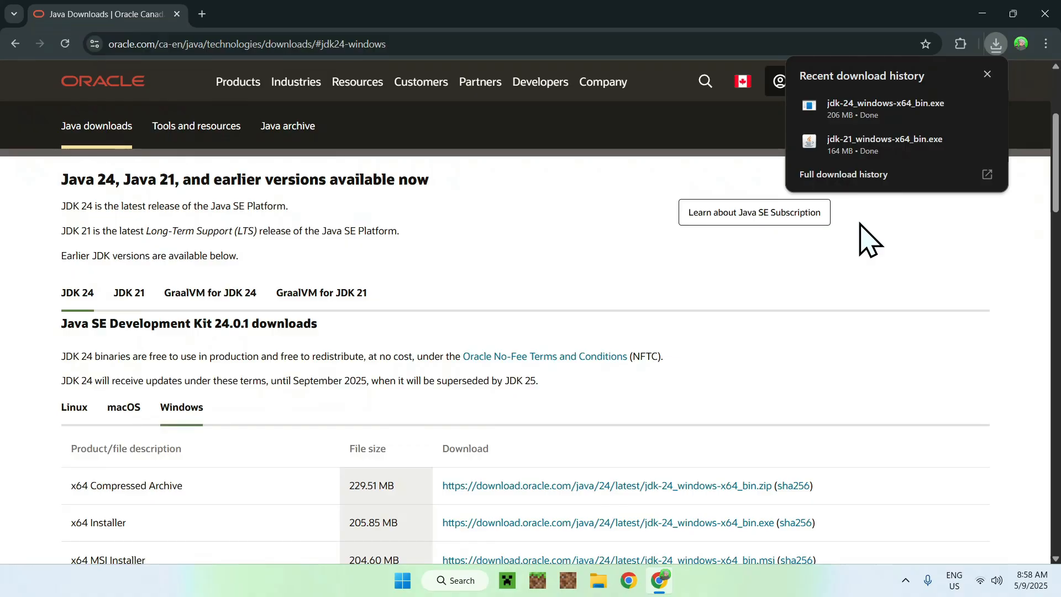
{"action": "mouse_move", "coordinate": [534, 226]}
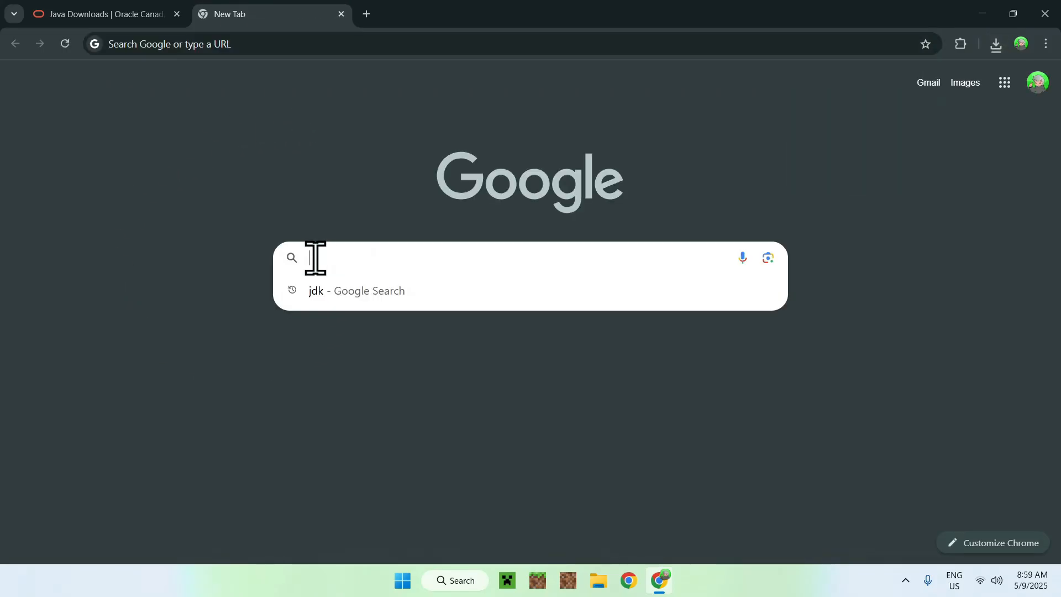
Step: Search for Iris Shaders, open irisshaders.dev, and download the Iris Installer 3.2.1 jar
{"action": "type", "text": "lr"}
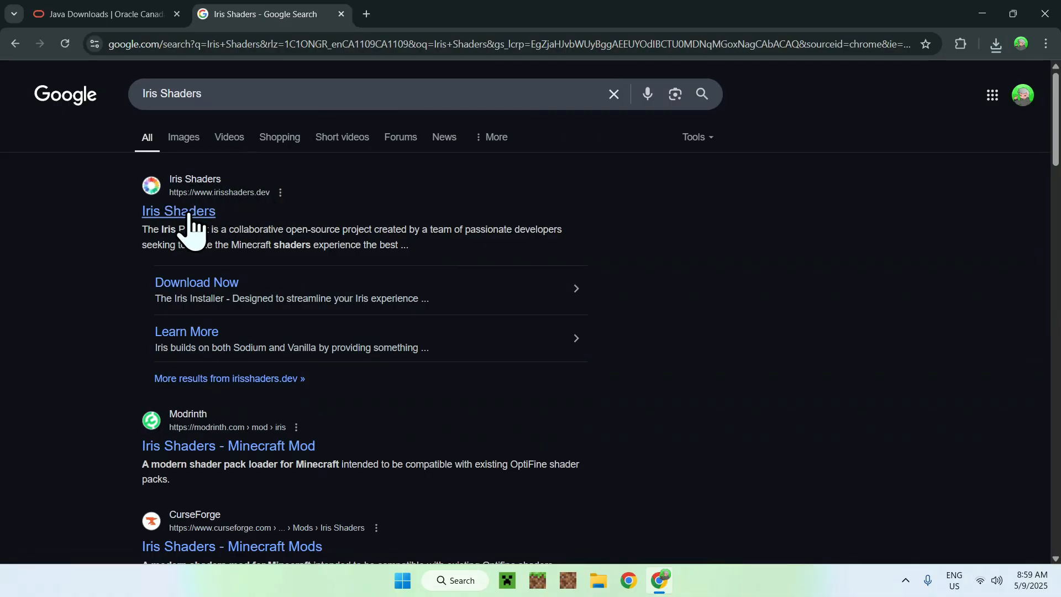
{"action": "left_click", "coordinate": [178, 211]}
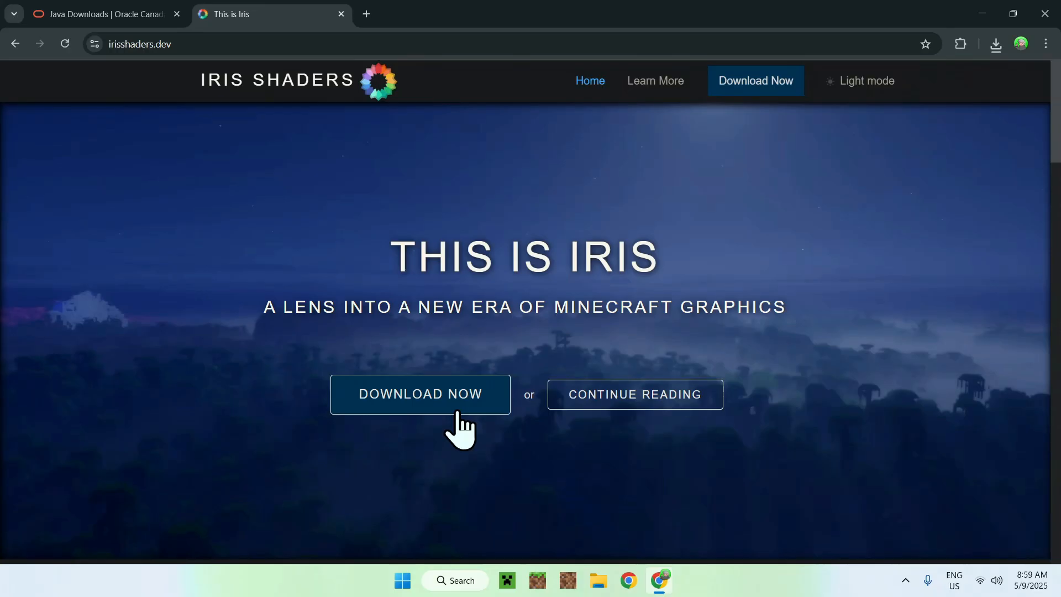
{"action": "left_click", "coordinate": [420, 394]}
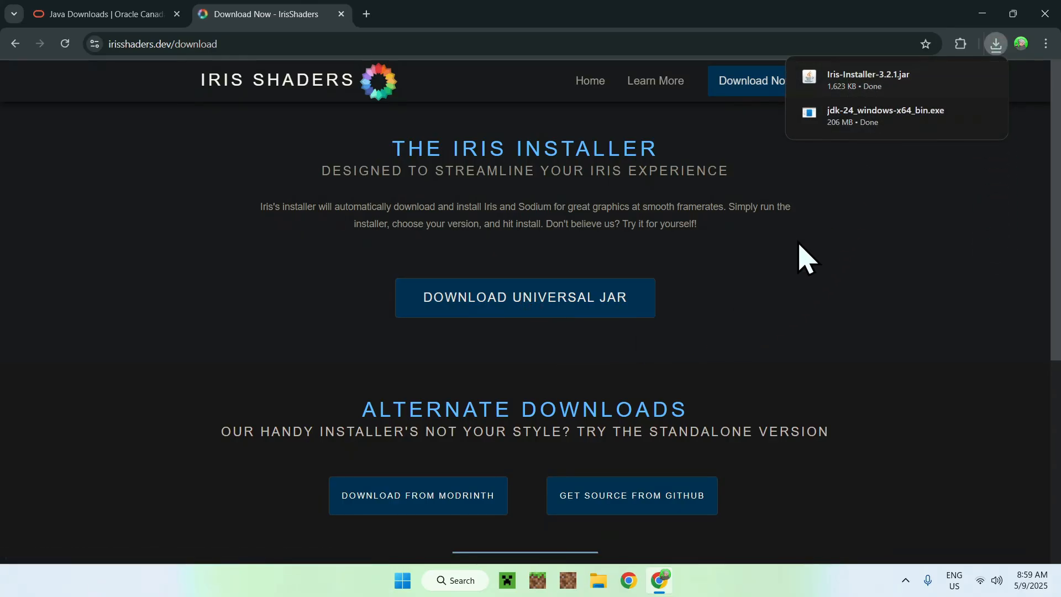
{"action": "mouse_move", "coordinate": [804, 265]}
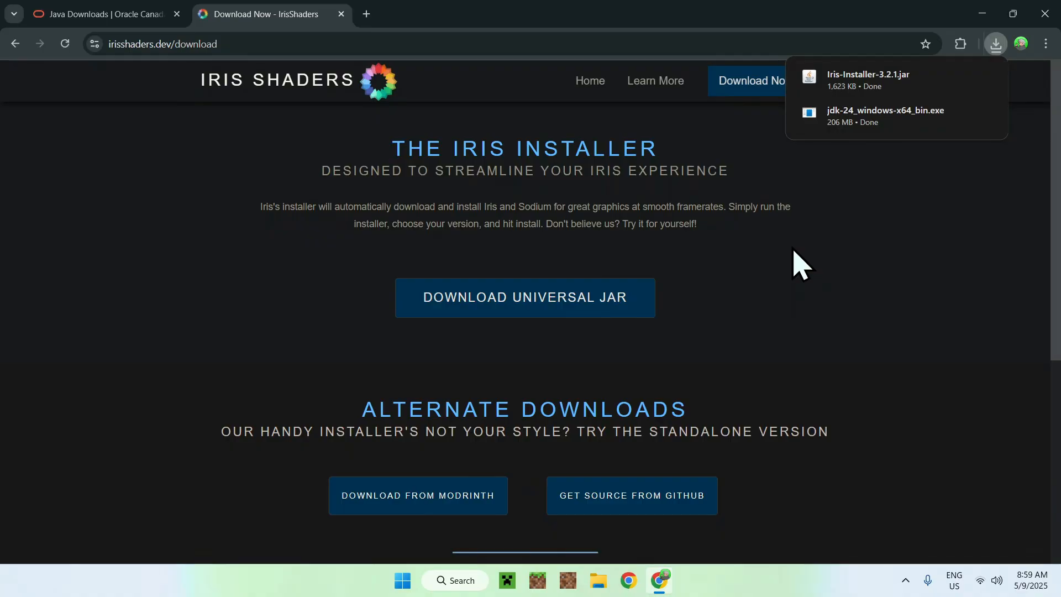
{"action": "mouse_move", "coordinate": [1023, 171]}
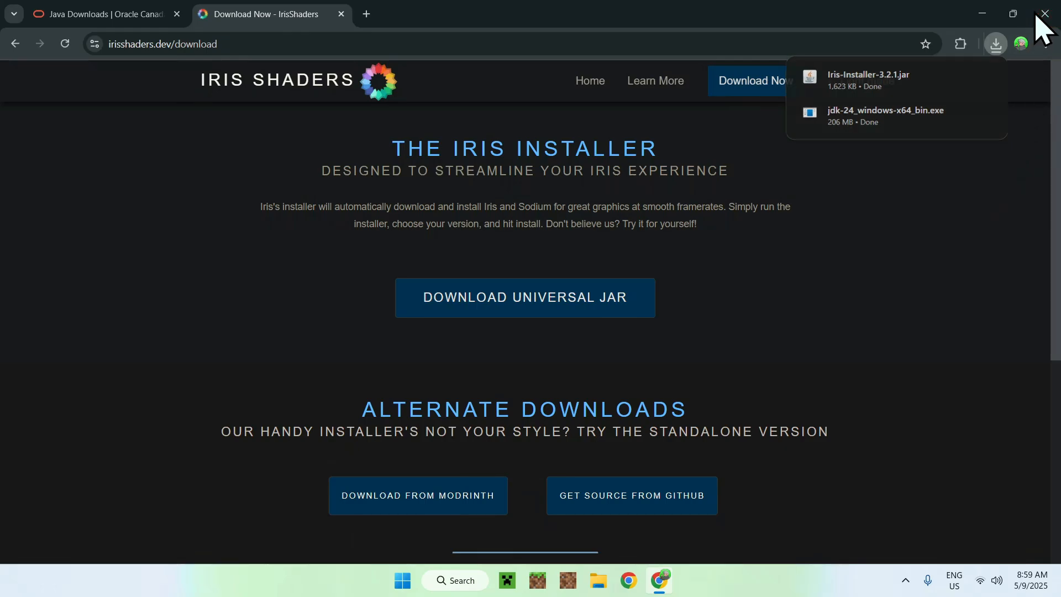
Step: Close Chrome and open the Downloads folder in File Explorer
{"action": "left_click", "coordinate": [1044, 13]}
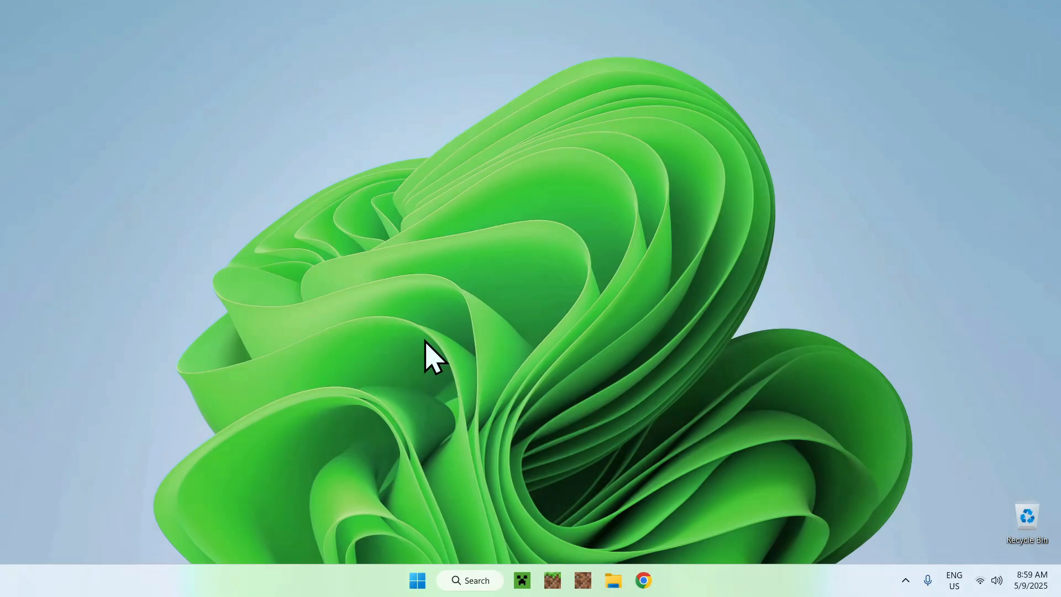
{"action": "left_click", "coordinate": [611, 580]}
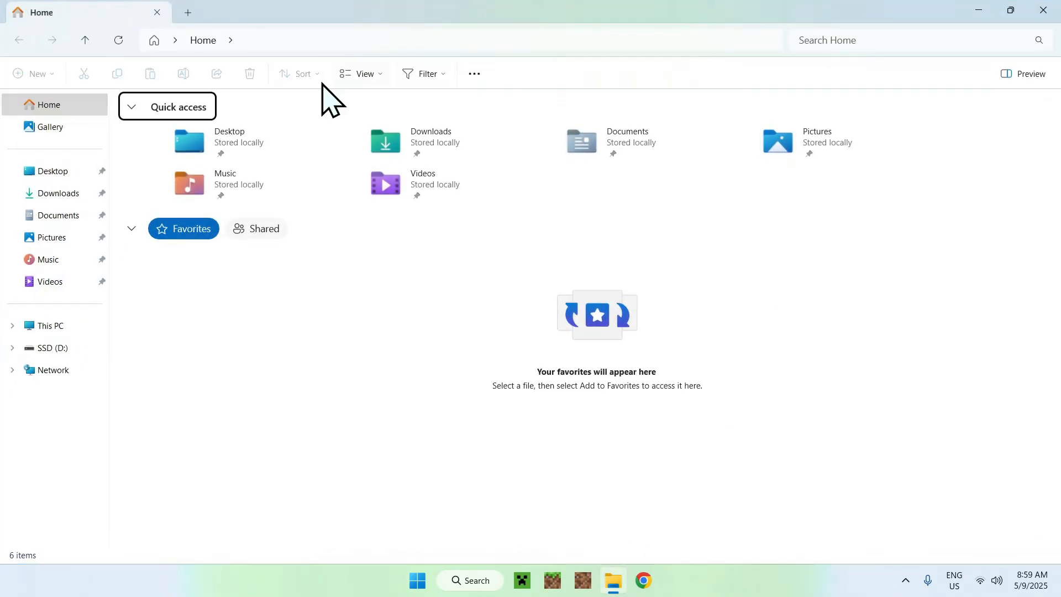
{"action": "left_click", "coordinate": [59, 192]}
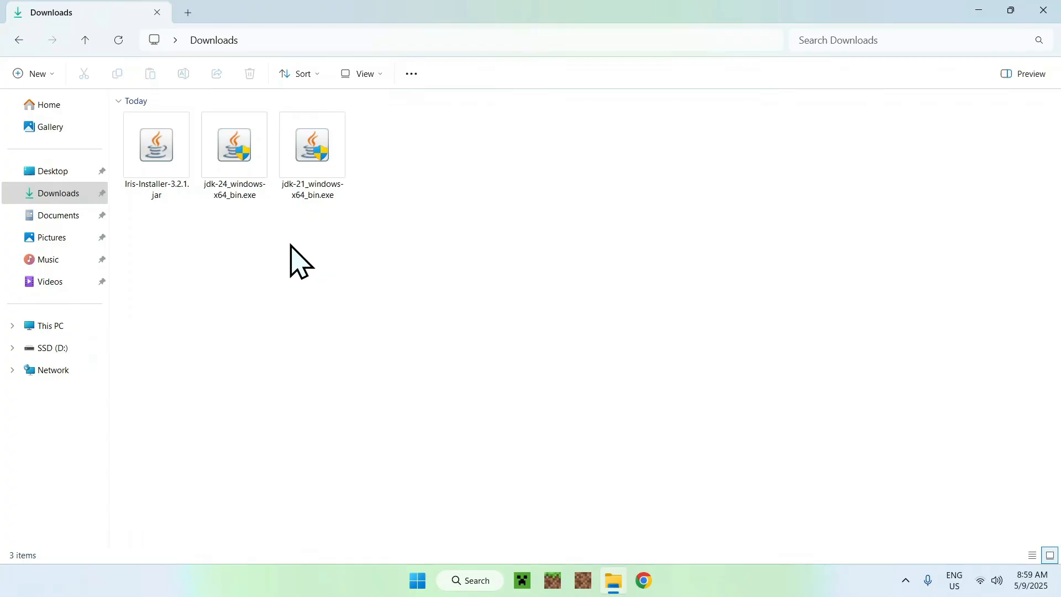
{"action": "mouse_move", "coordinate": [308, 281]}
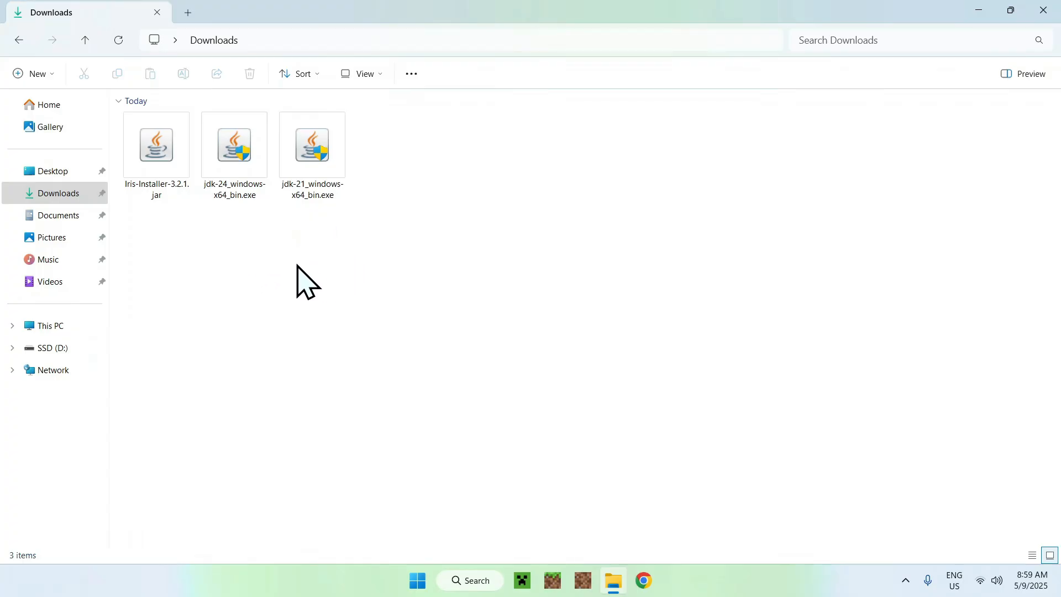
{"action": "mouse_move", "coordinate": [303, 271]}
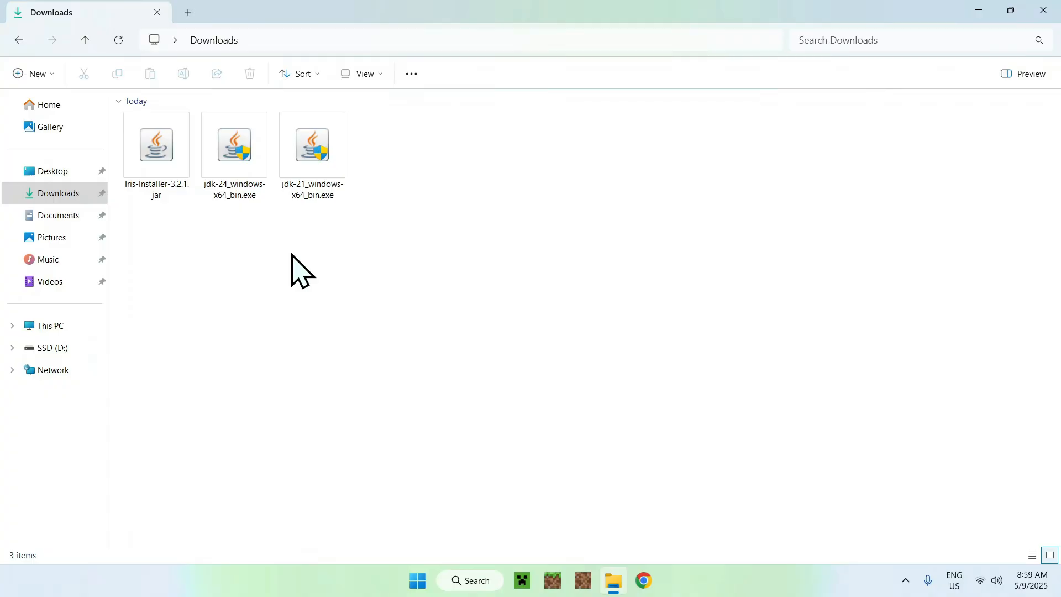
Step: Run jdk-21_windows-x64_bin.exe and install JDK 21.0.7 through the setup wizard
{"action": "left_click", "coordinate": [311, 144]}
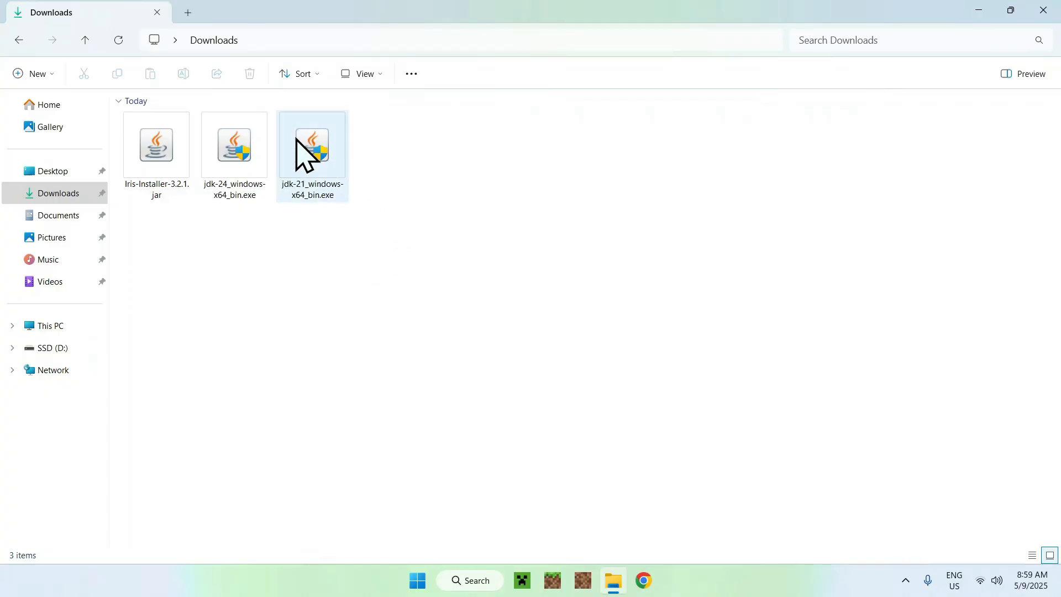
{"action": "left_click", "coordinate": [311, 144]}
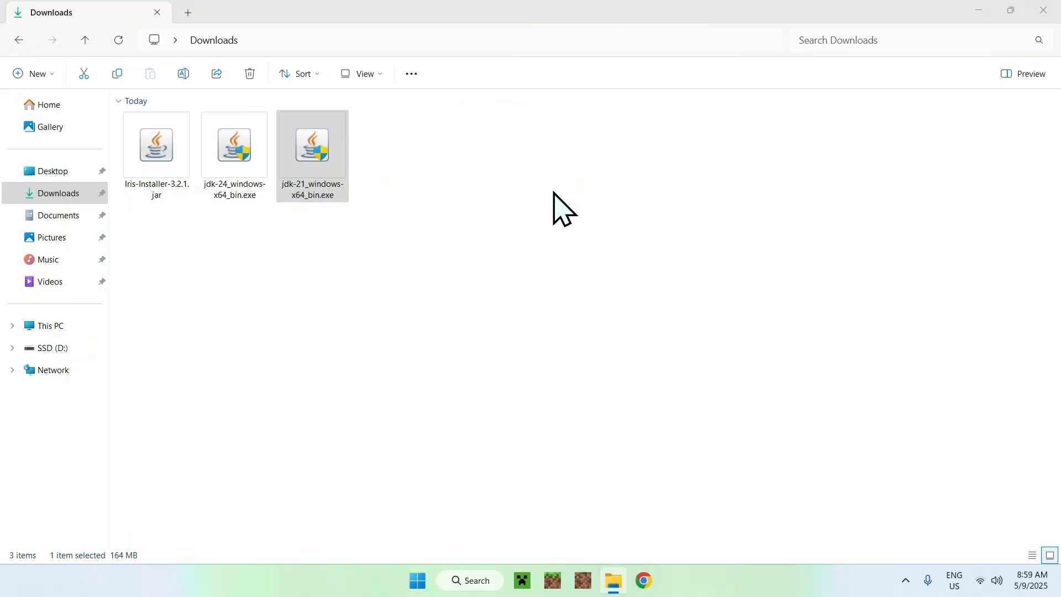
{"action": "mouse_move", "coordinate": [269, 383]}
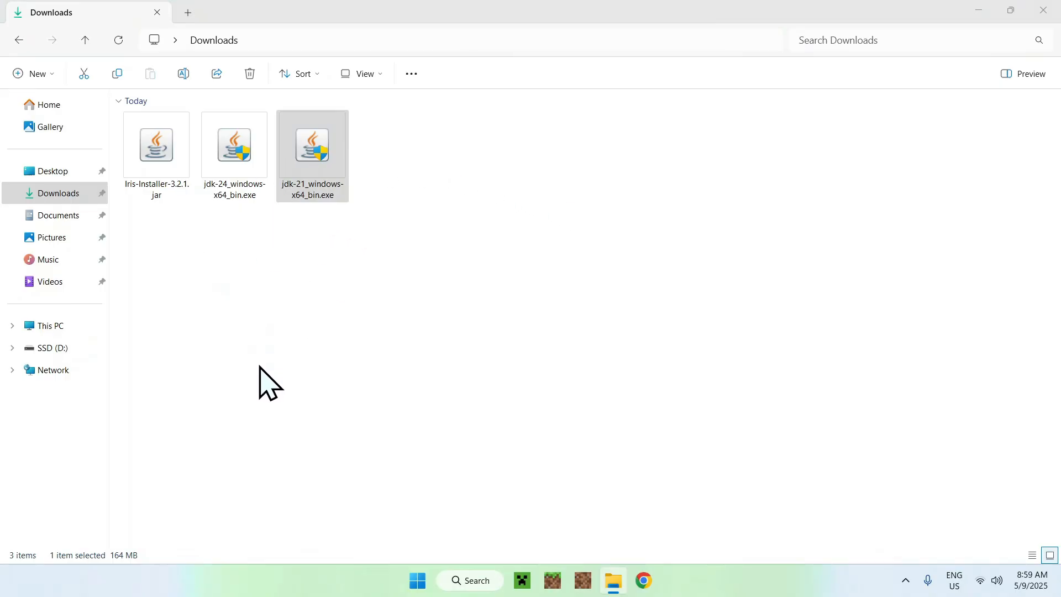
{"action": "double_click", "coordinate": [311, 144]}
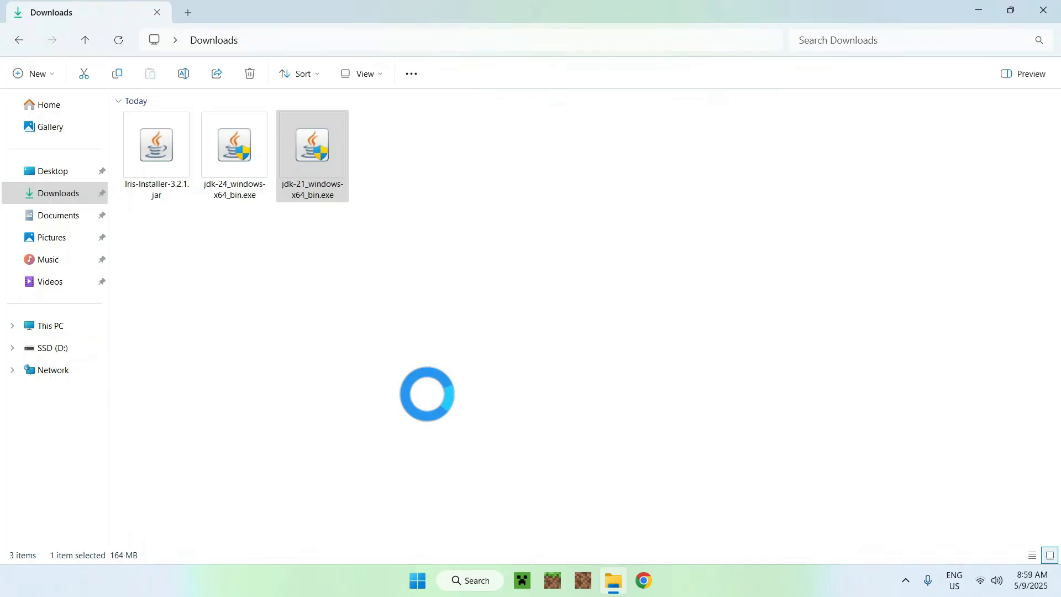
{"action": "double_click", "coordinate": [311, 144]}
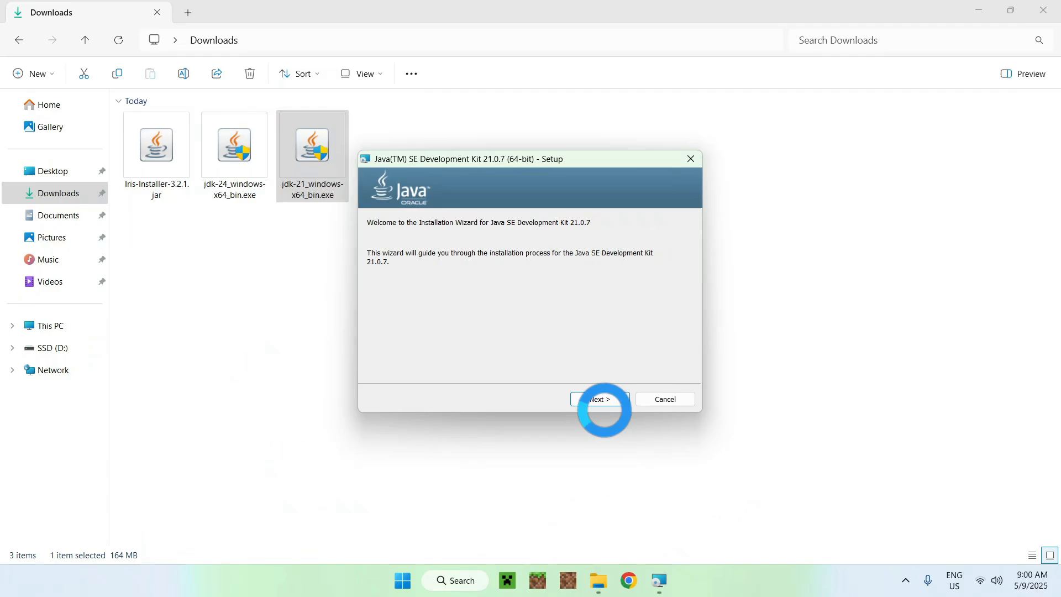
{"action": "left_click", "coordinate": [598, 398]}
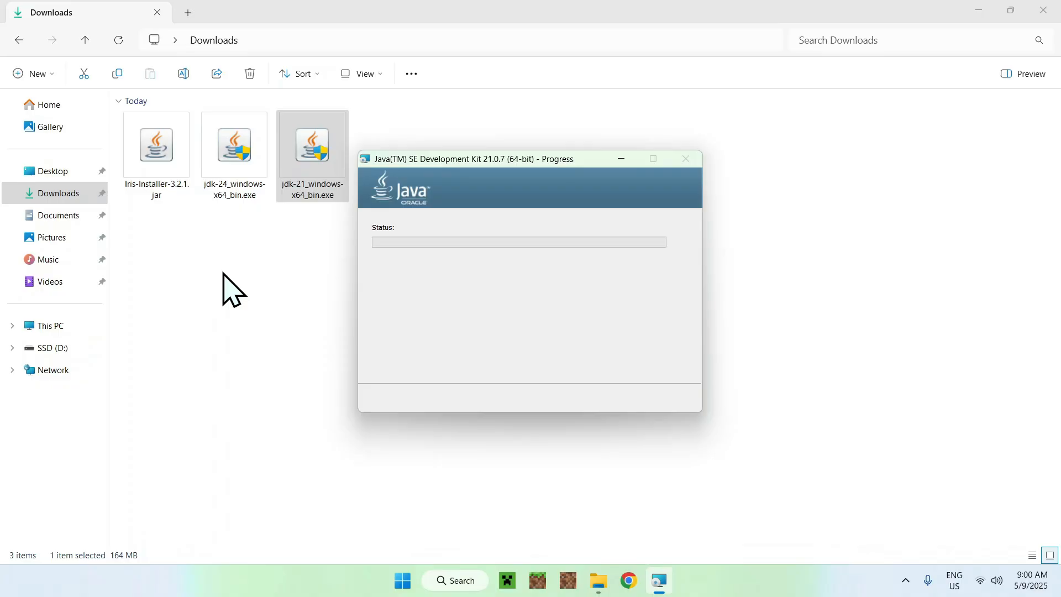
{"action": "mouse_move", "coordinate": [294, 311]}
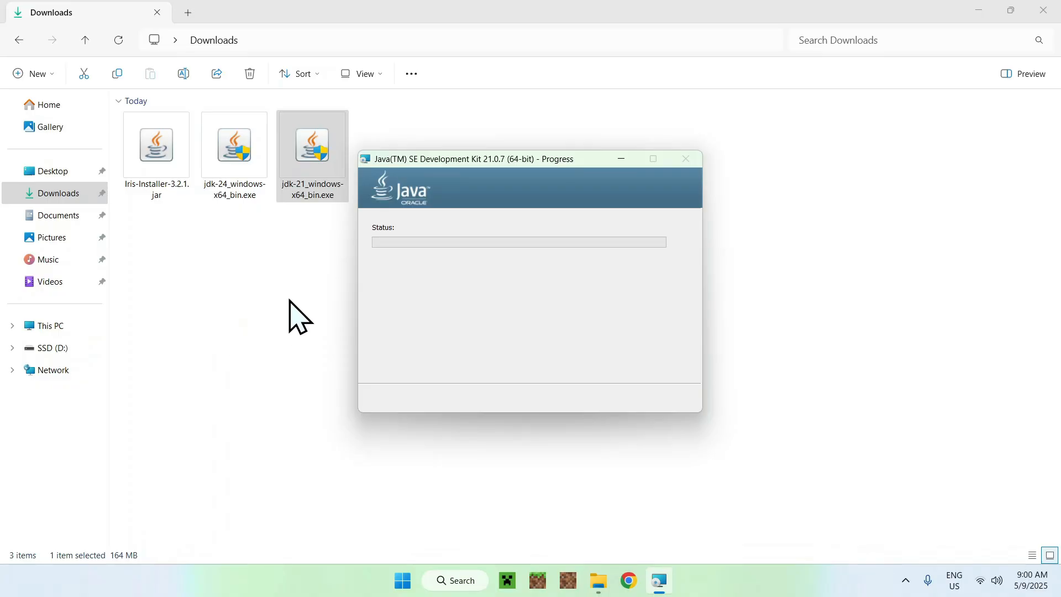
{"action": "mouse_move", "coordinate": [259, 310]}
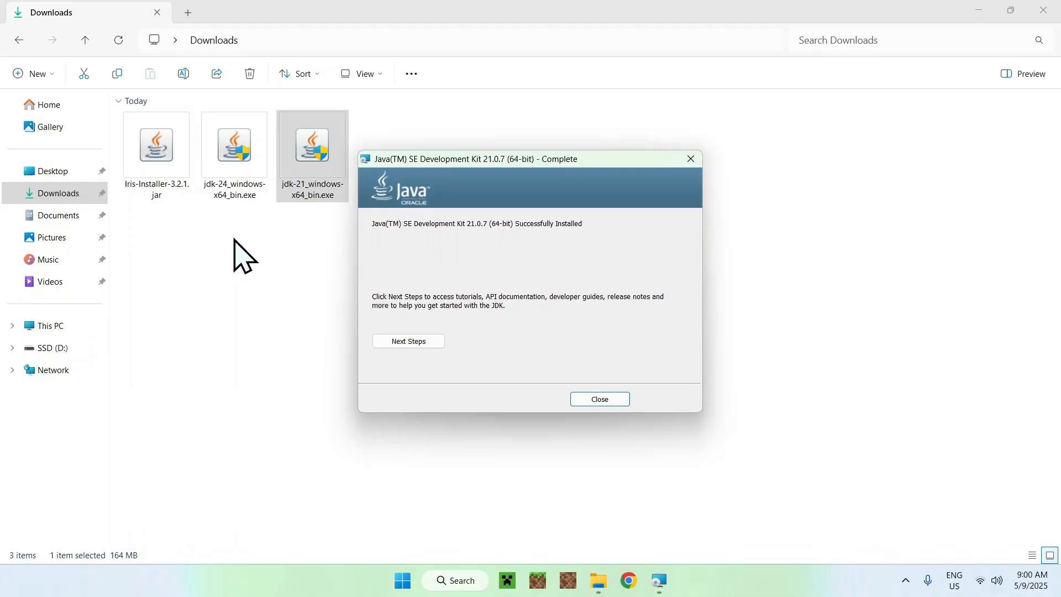
{"action": "mouse_move", "coordinate": [572, 287]}
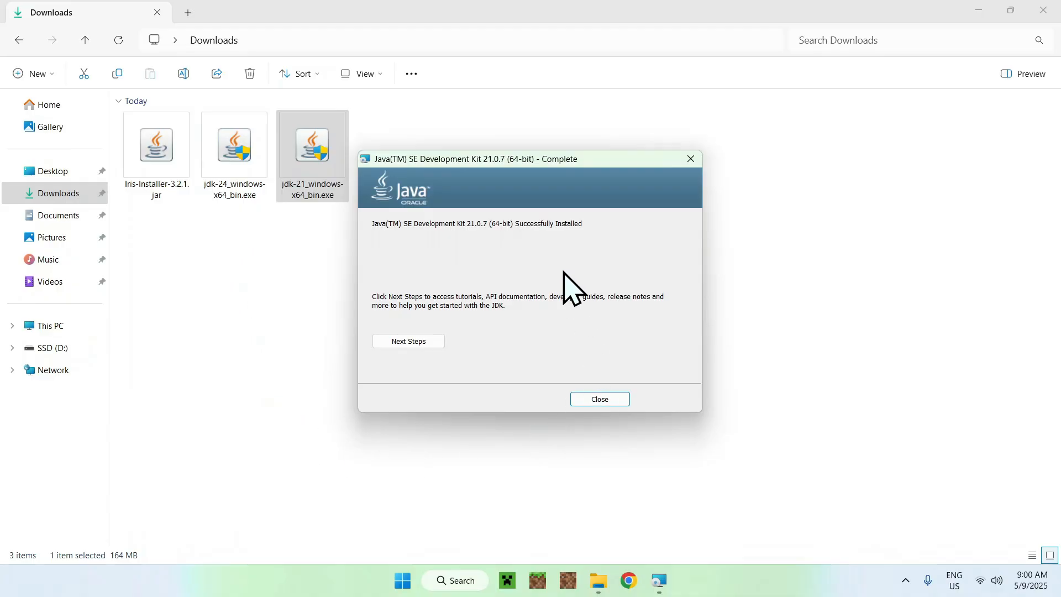
{"action": "mouse_move", "coordinate": [548, 487]}
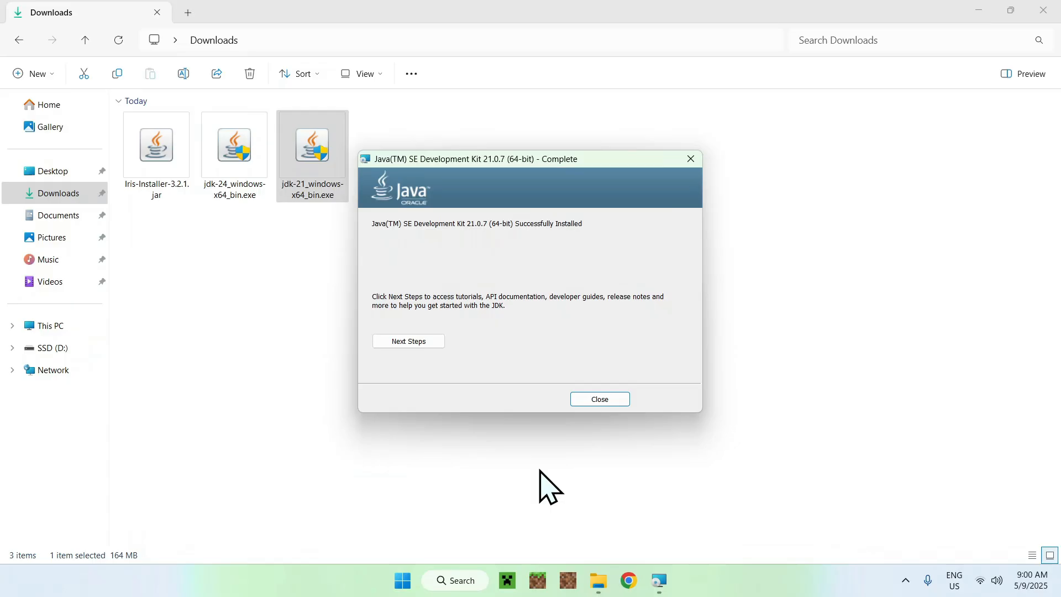
{"action": "left_click", "coordinate": [598, 398]}
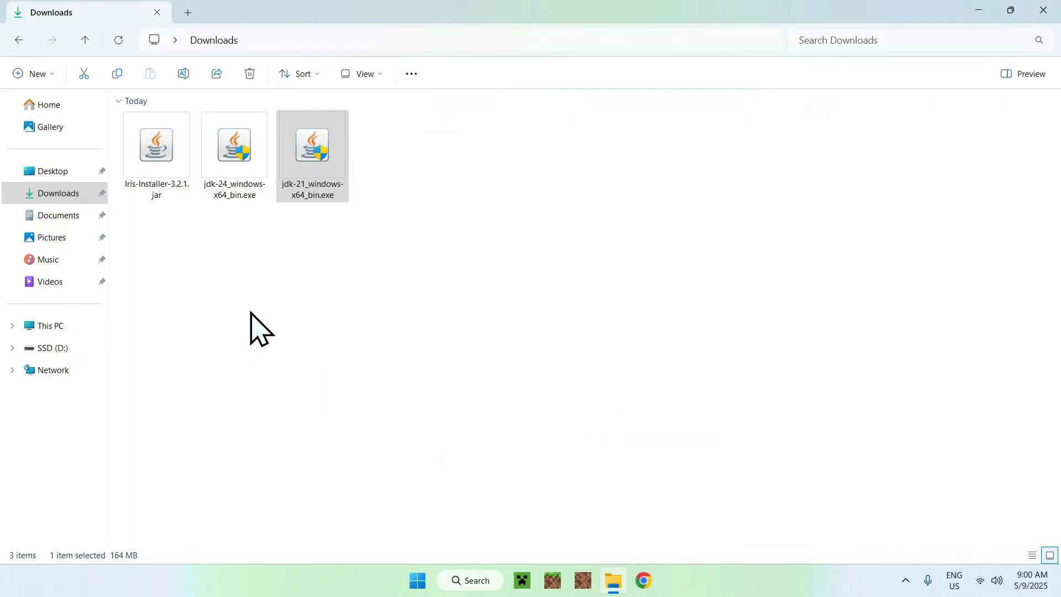
Step: Run jdk-24_windows-x64_bin.exe, install JDK 24.0.1, and close the finished wizard
{"action": "left_click", "coordinate": [233, 144]}
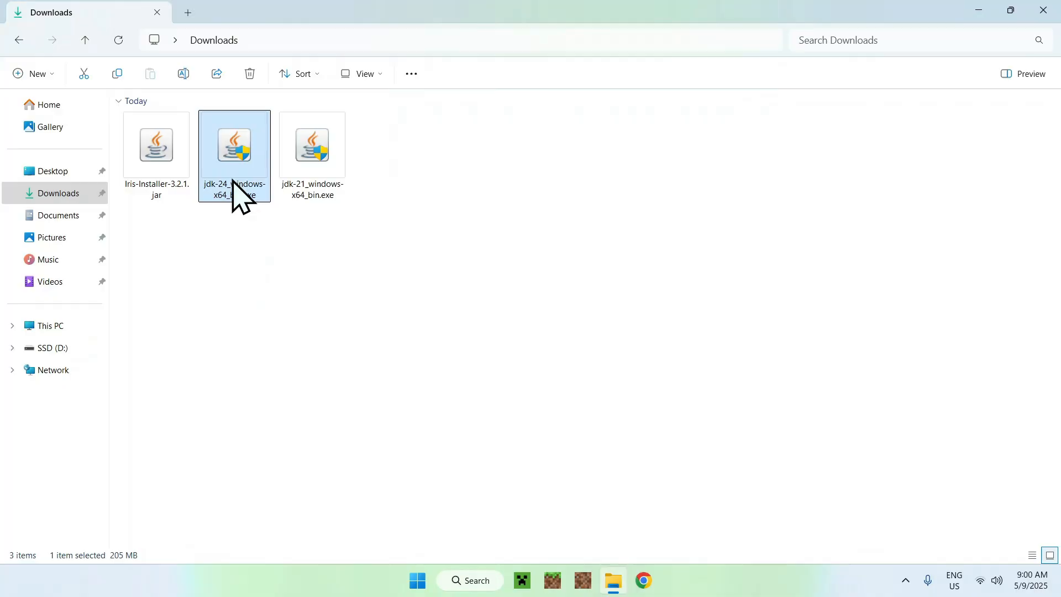
{"action": "mouse_move", "coordinate": [233, 322]}
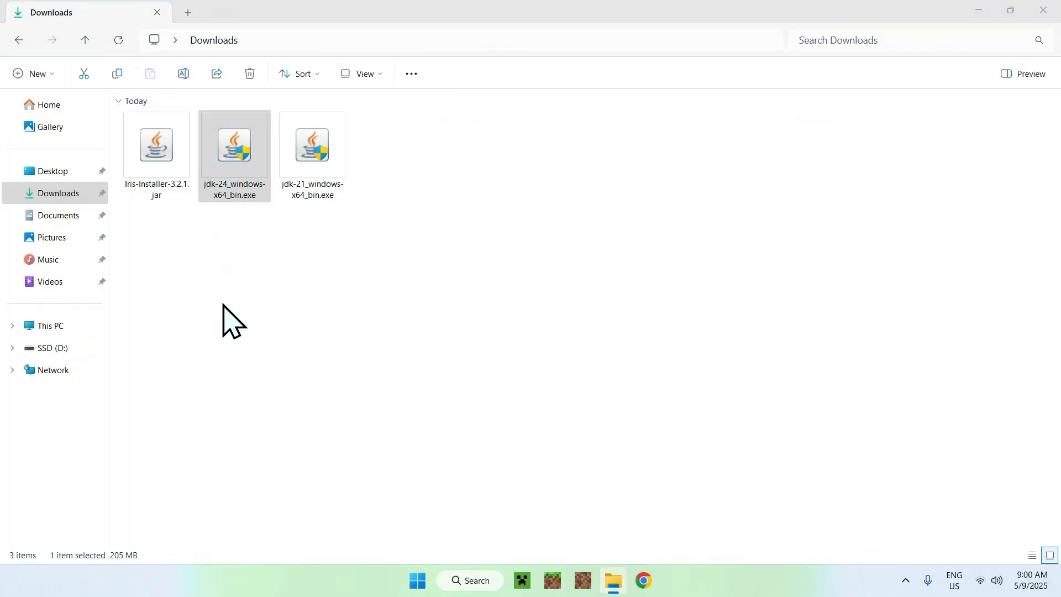
{"action": "double_click", "coordinate": [233, 144]}
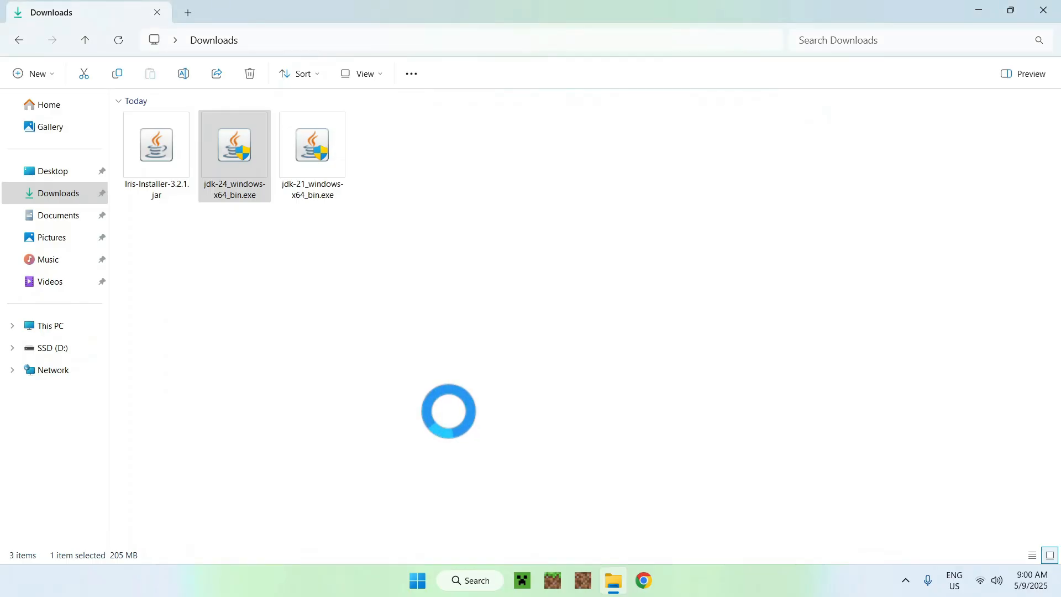
{"action": "double_click", "coordinate": [235, 144]}
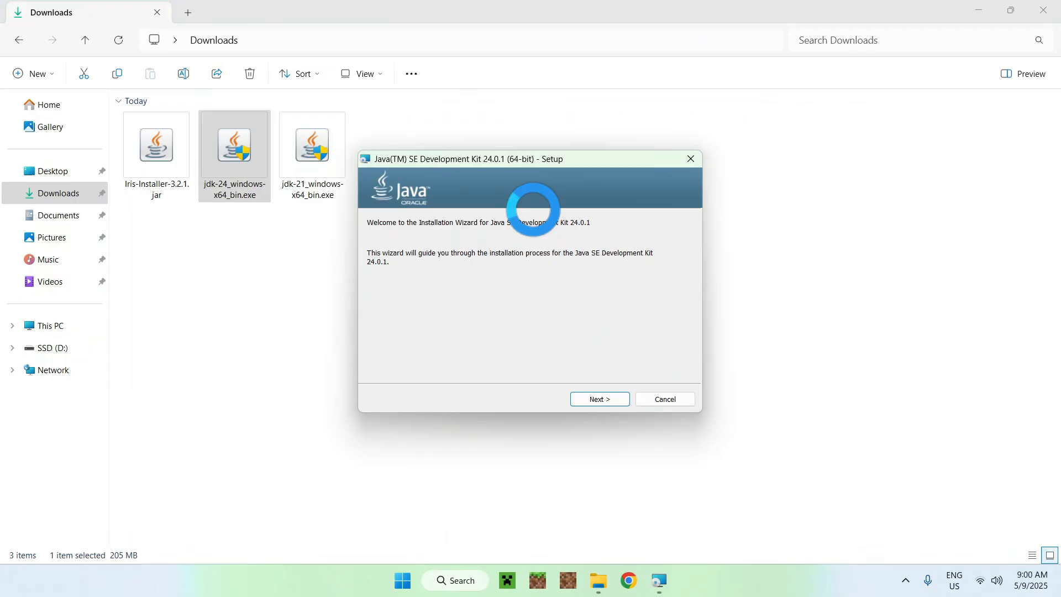
{"action": "left_click", "coordinate": [598, 398]}
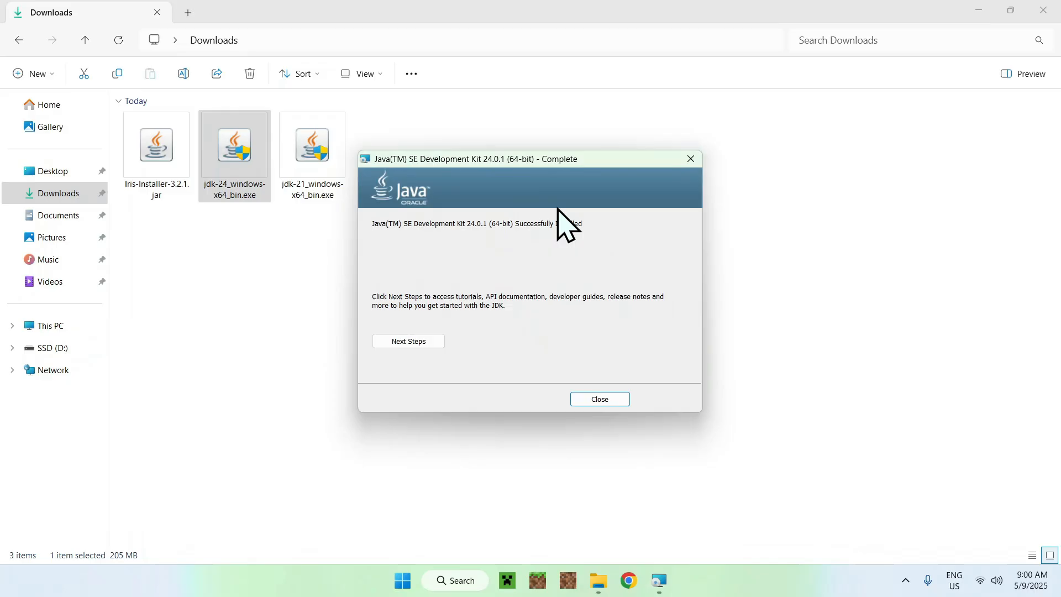
{"action": "left_click", "coordinate": [598, 398]}
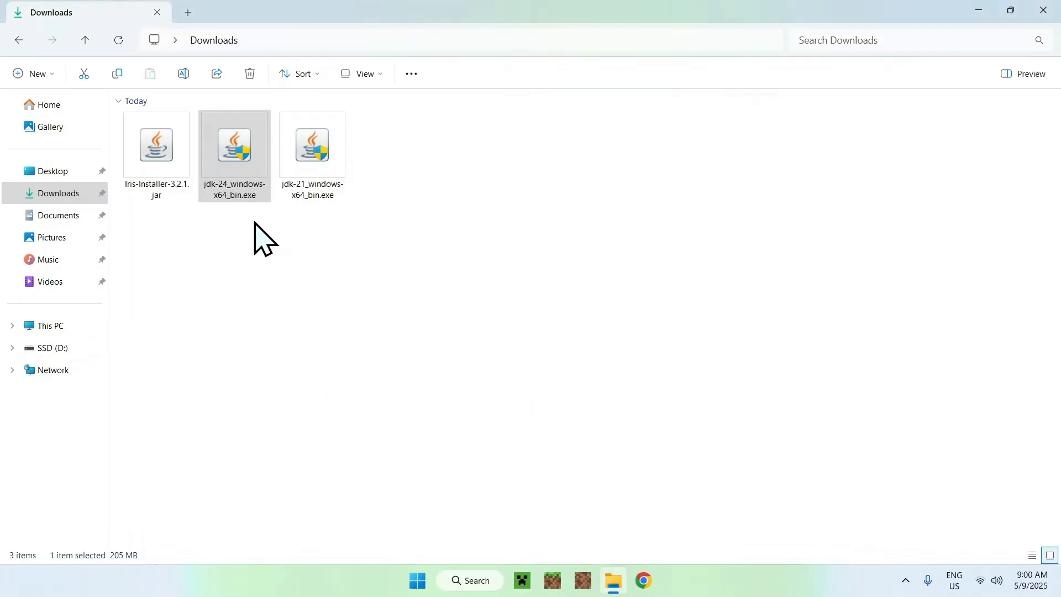
{"action": "left_click", "coordinate": [289, 257]}
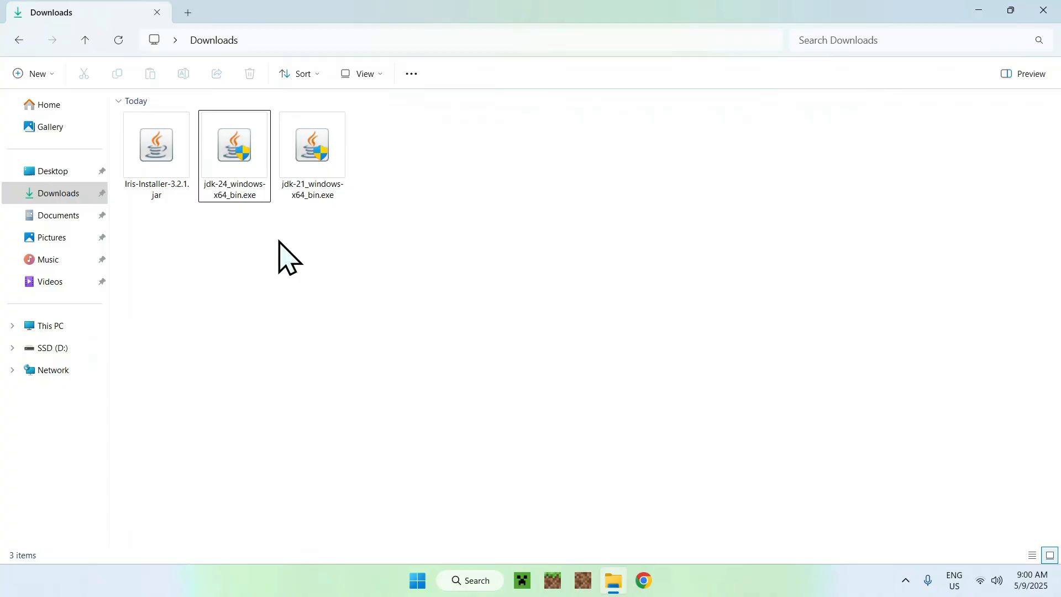
{"action": "mouse_move", "coordinate": [236, 243]}
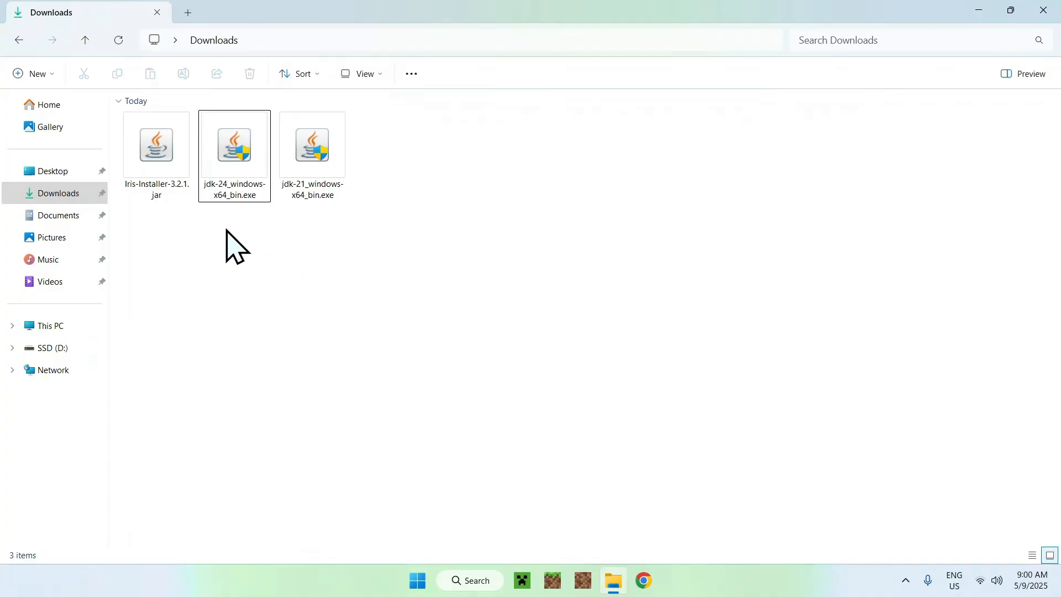
{"action": "mouse_move", "coordinate": [291, 298]}
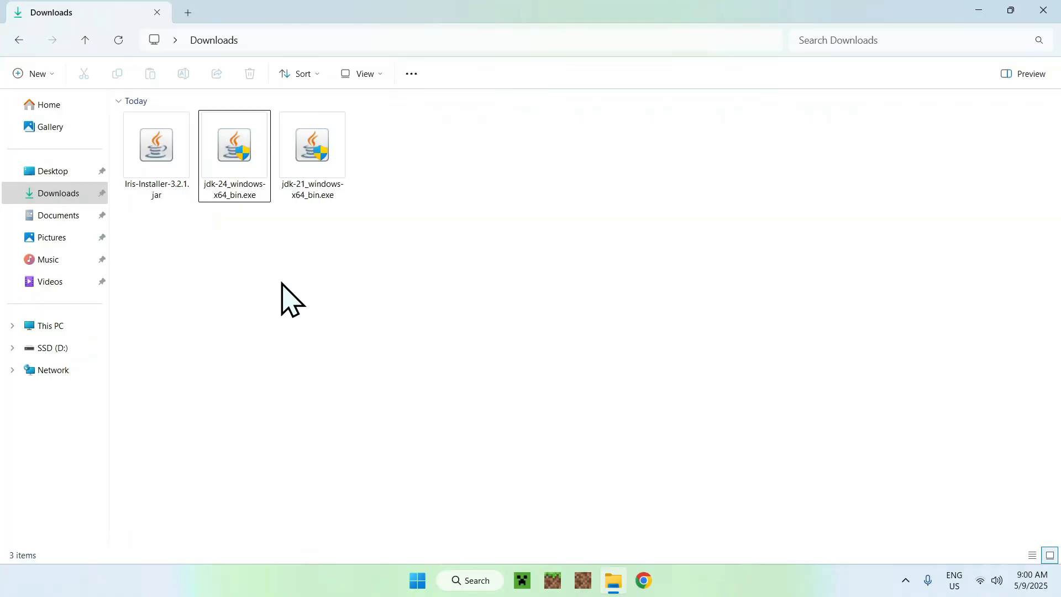
Step: Launch Iris-Installer-3.2.1.jar from Downloads and drag its window into place
{"action": "left_click", "coordinate": [156, 145]}
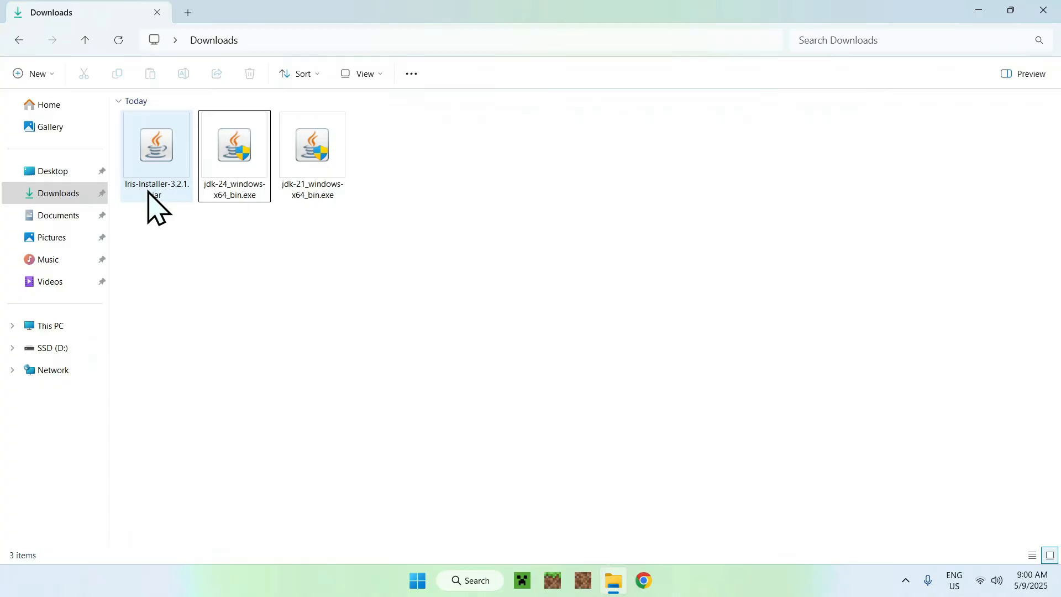
{"action": "double_click", "coordinate": [155, 144]}
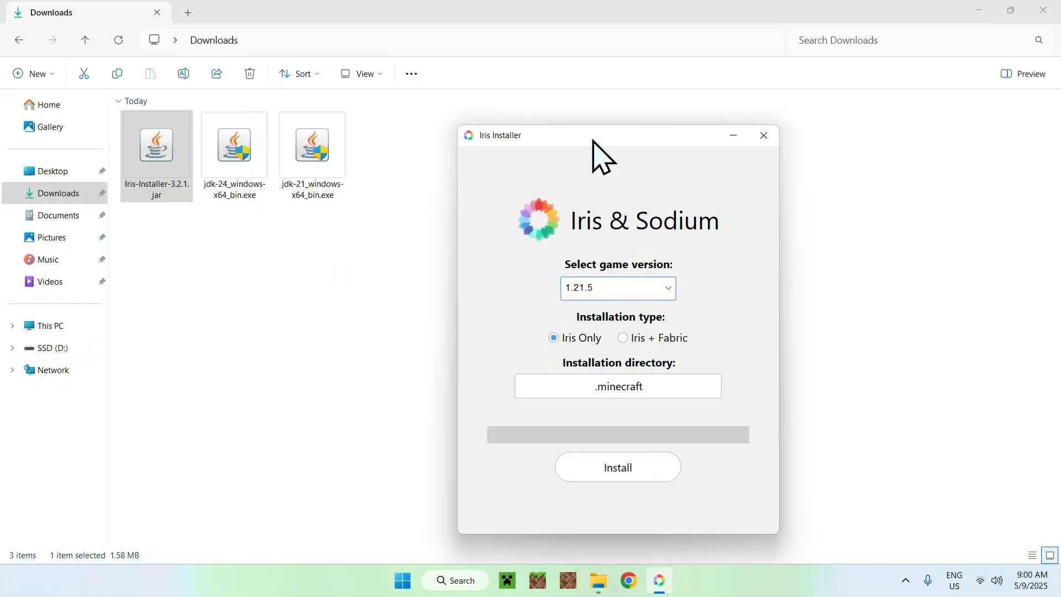
{"action": "mouse_move", "coordinate": [316, 275]}
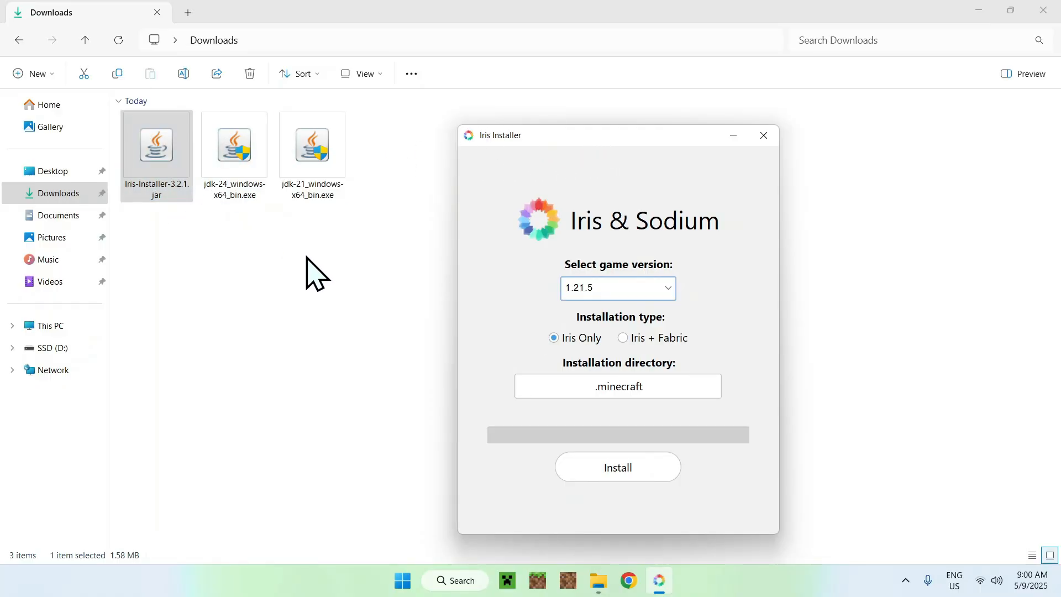
{"action": "left_click", "coordinate": [156, 144]}
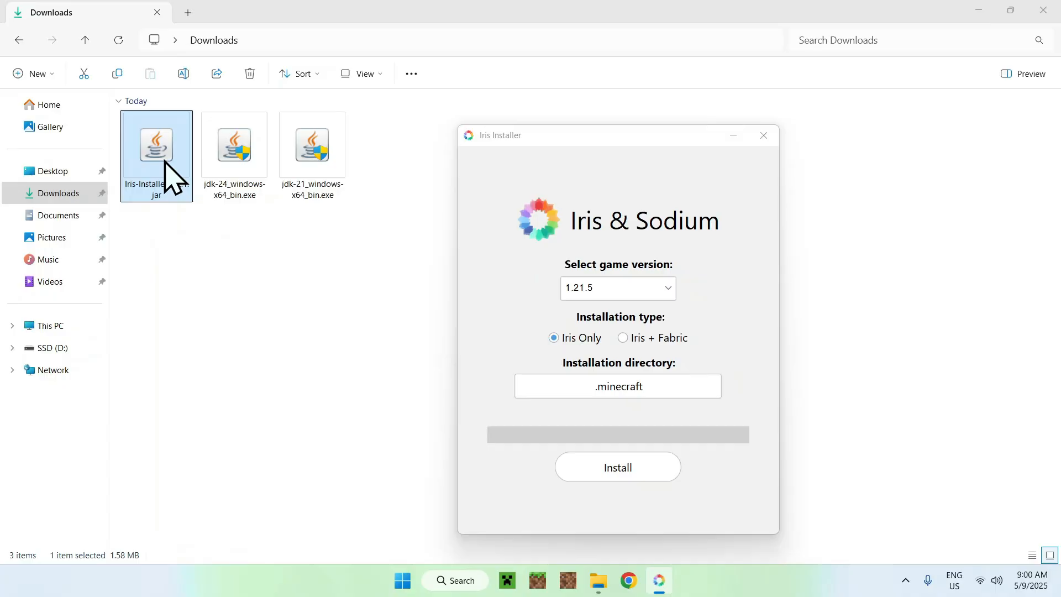
{"action": "right_click", "coordinate": [156, 143]}
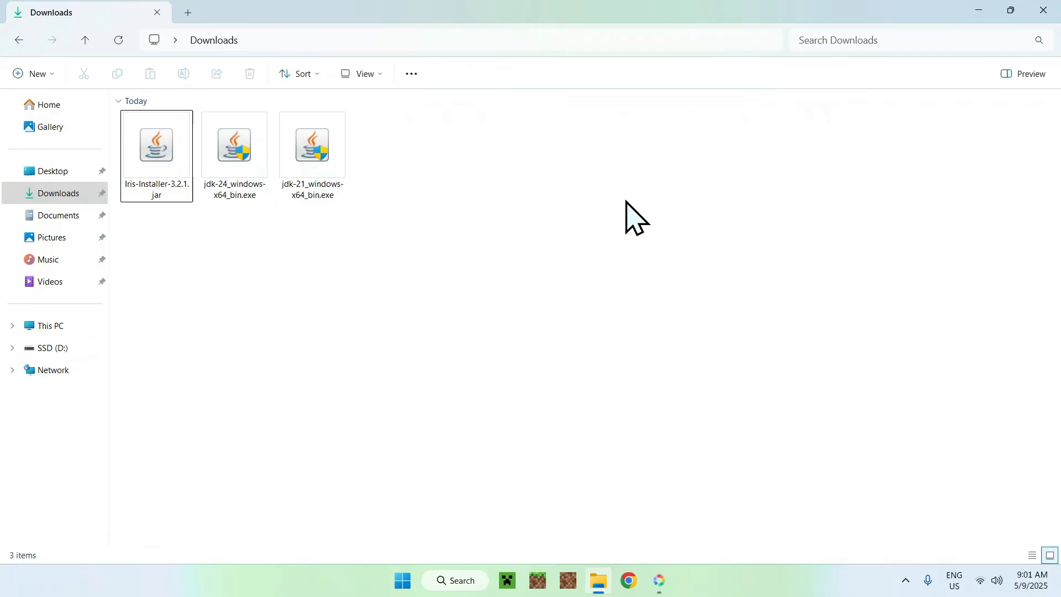
{"action": "double_click", "coordinate": [156, 145]}
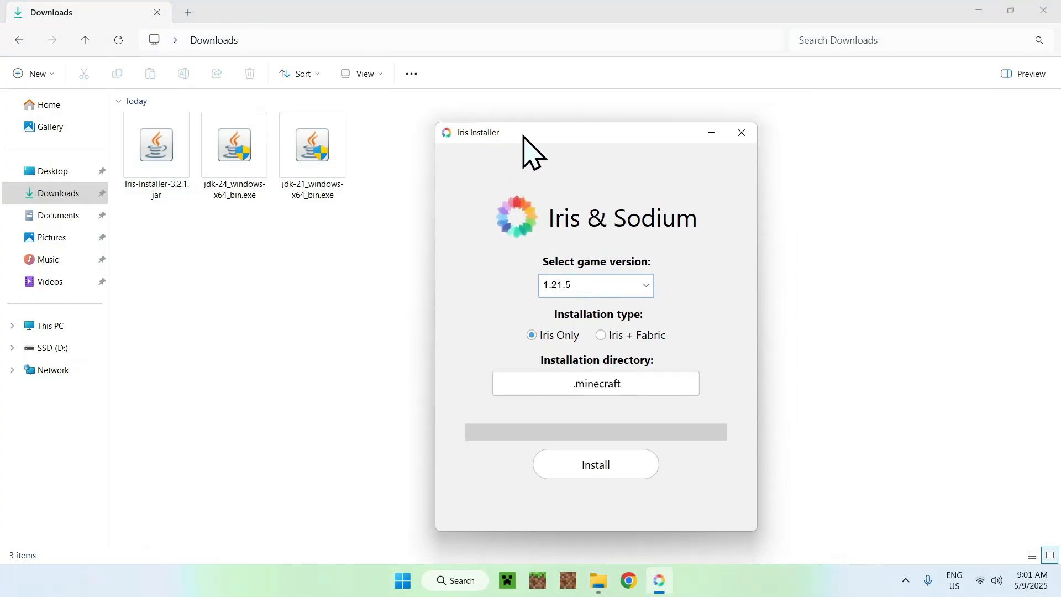
{"action": "left_click_drag", "start_coordinate": [534, 133], "coordinate": [500, 138]}
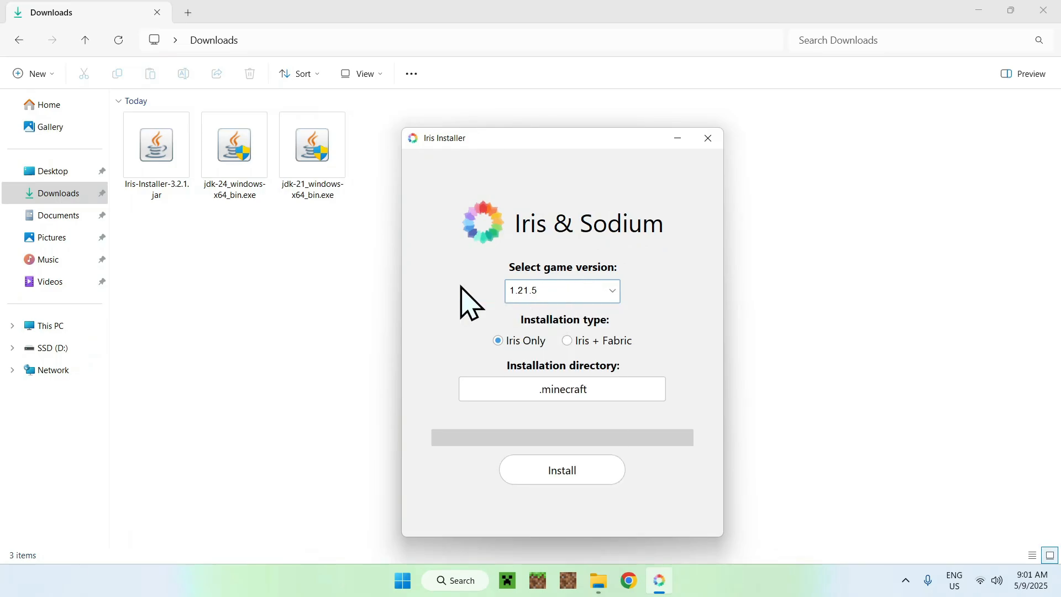
{"action": "left_click", "coordinate": [233, 145]}
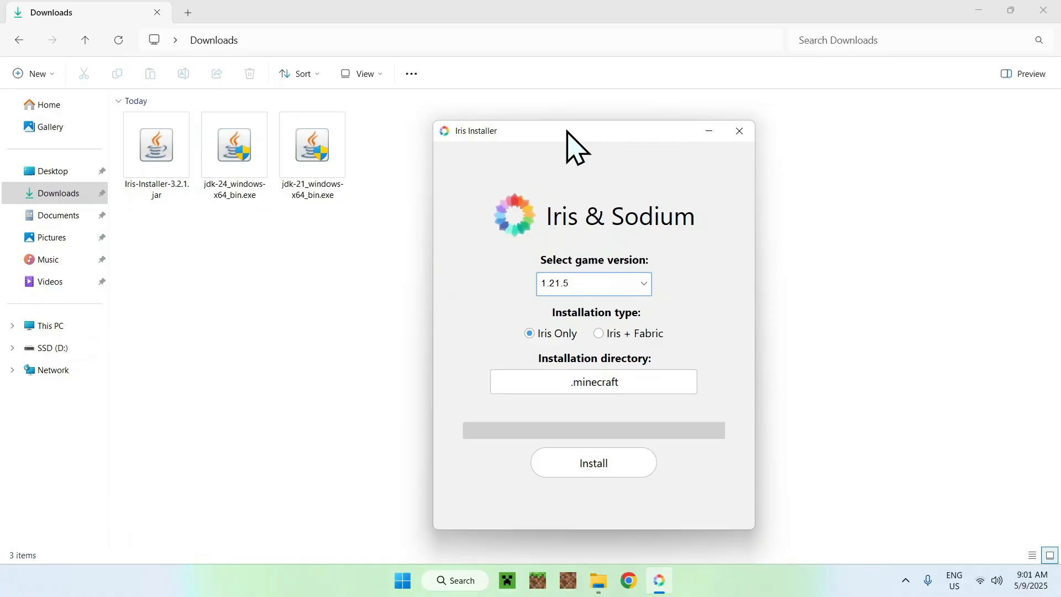
{"action": "left_click_drag", "start_coordinate": [575, 131], "coordinate": [734, 117]}
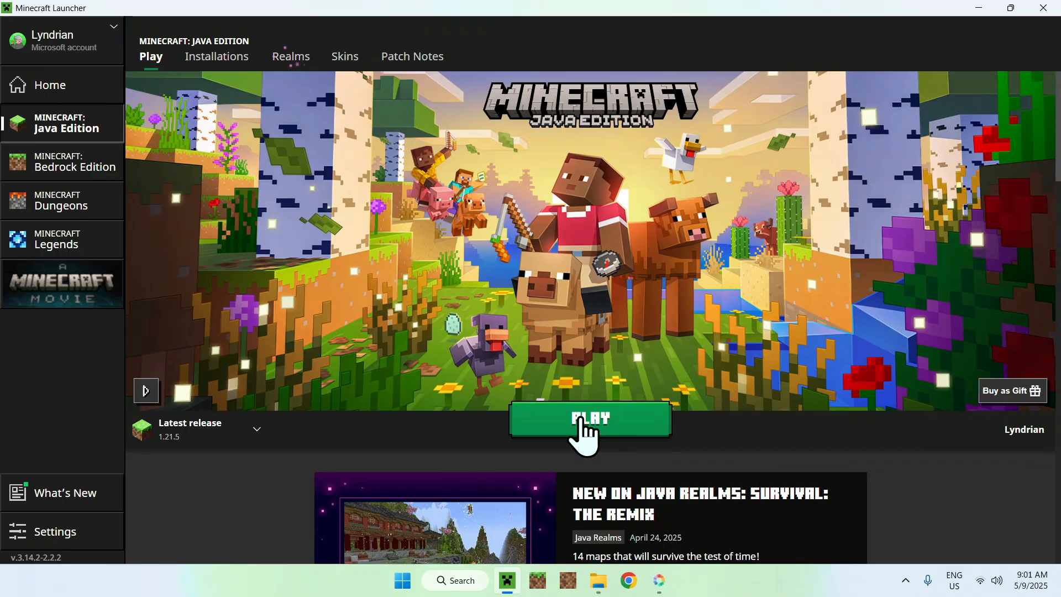
{"action": "mouse_move", "coordinate": [721, 250]}
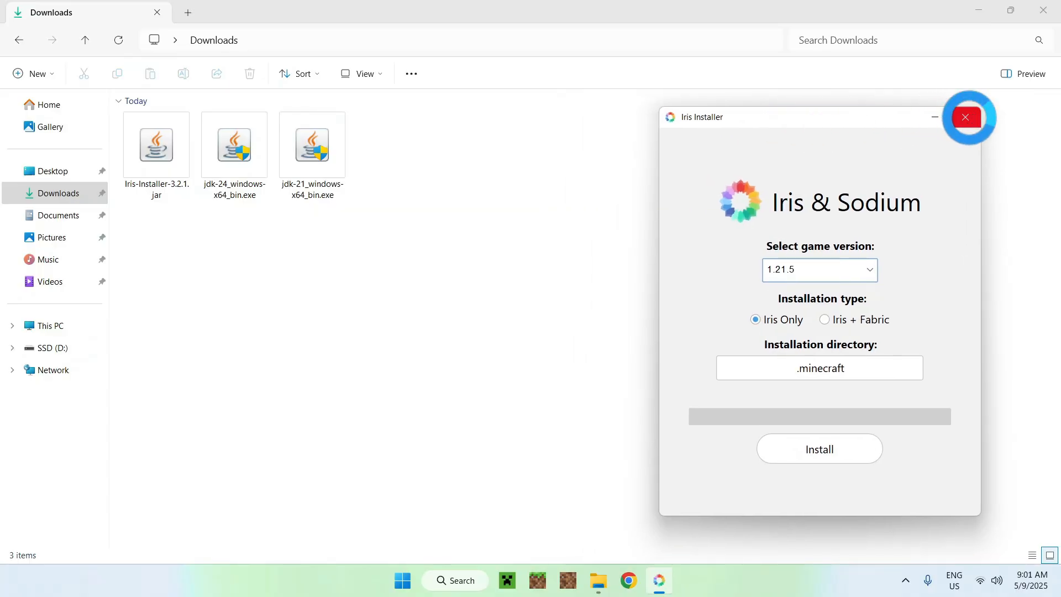
Step: Close the Iris Installer window once Minecraft 1.21.5 reaches its title menu
{"action": "left_click", "coordinate": [964, 117]}
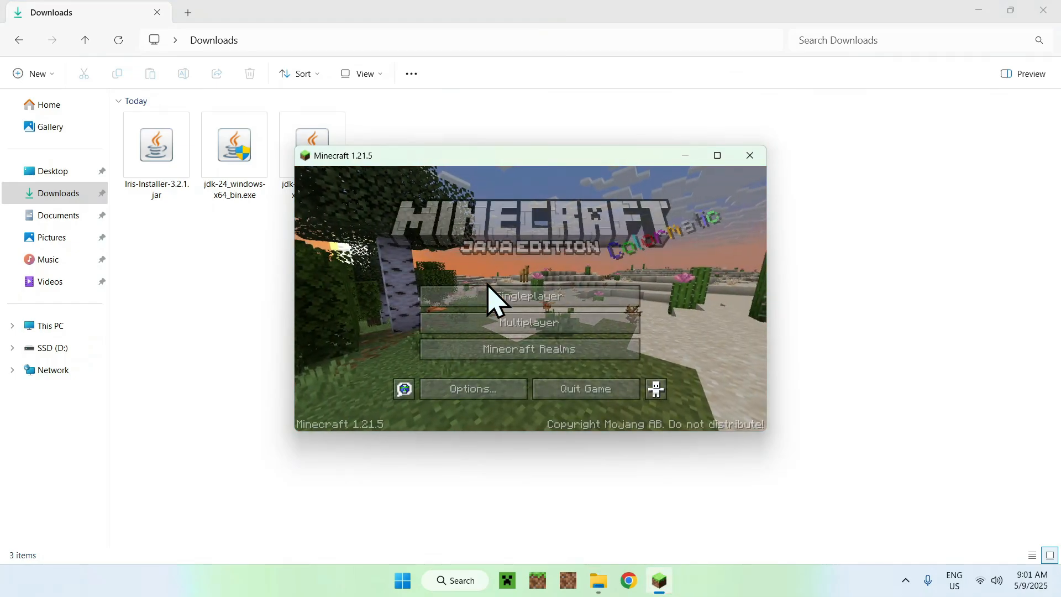
Step: Load a singleplayer world and show the F3 debug overlay with the Java version
{"action": "left_click", "coordinate": [529, 295]}
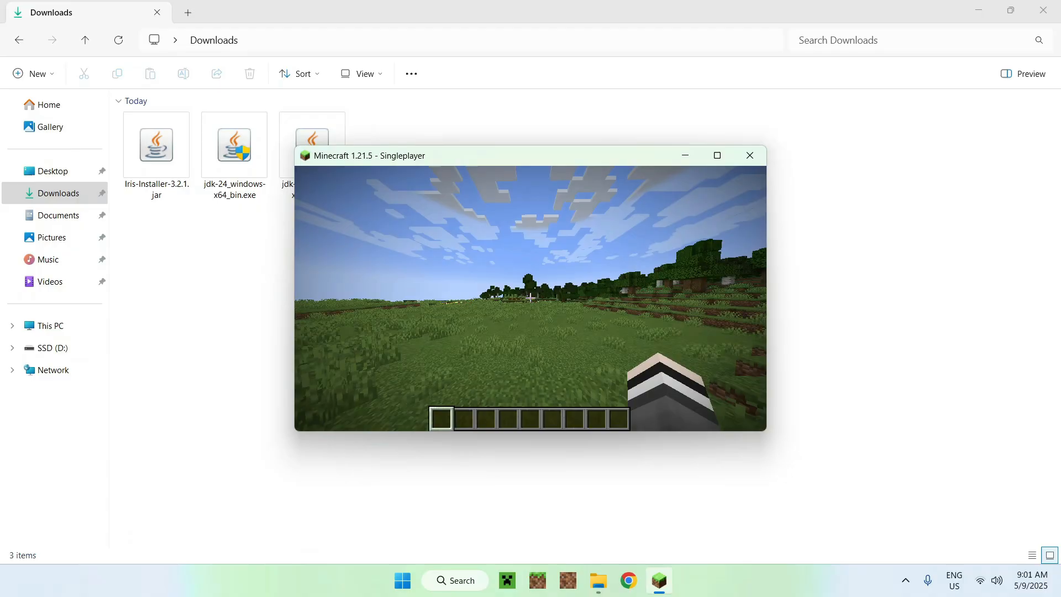
{"action": "key", "text": "F3"}
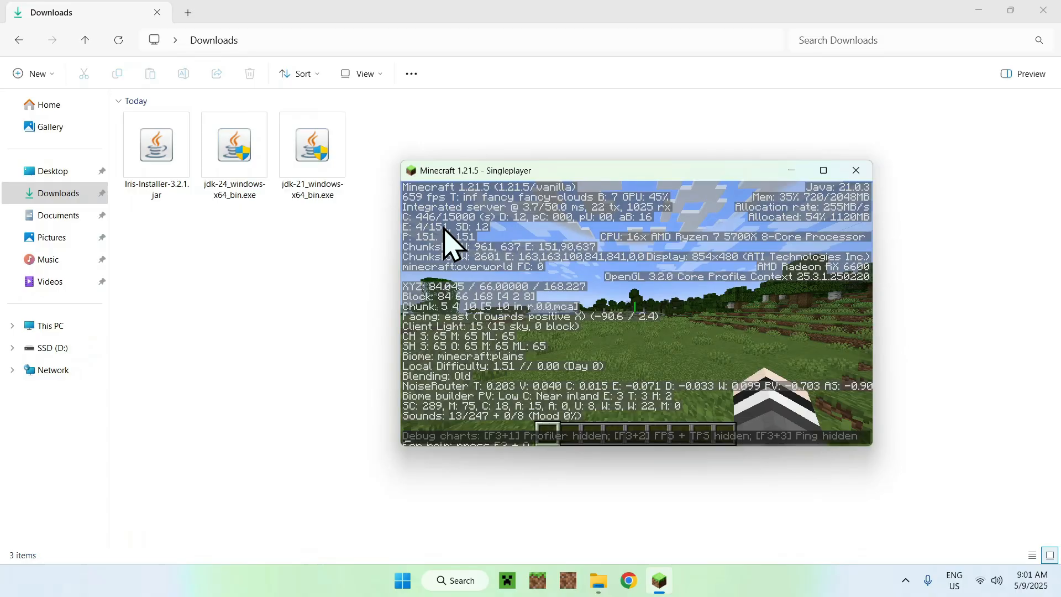
{"action": "left_click", "coordinate": [234, 142]}
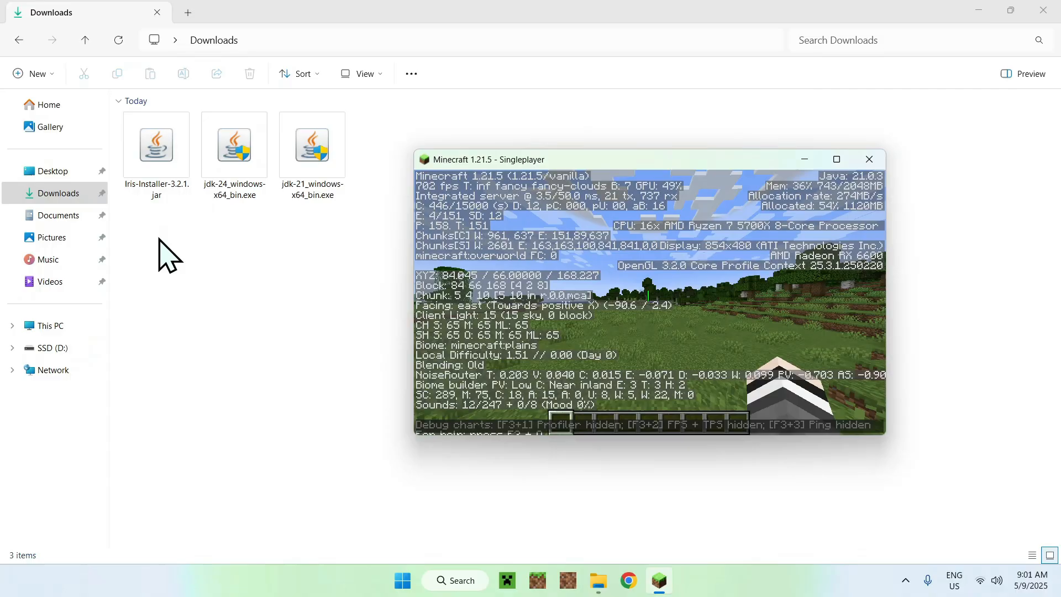
{"action": "mouse_move", "coordinate": [314, 303]}
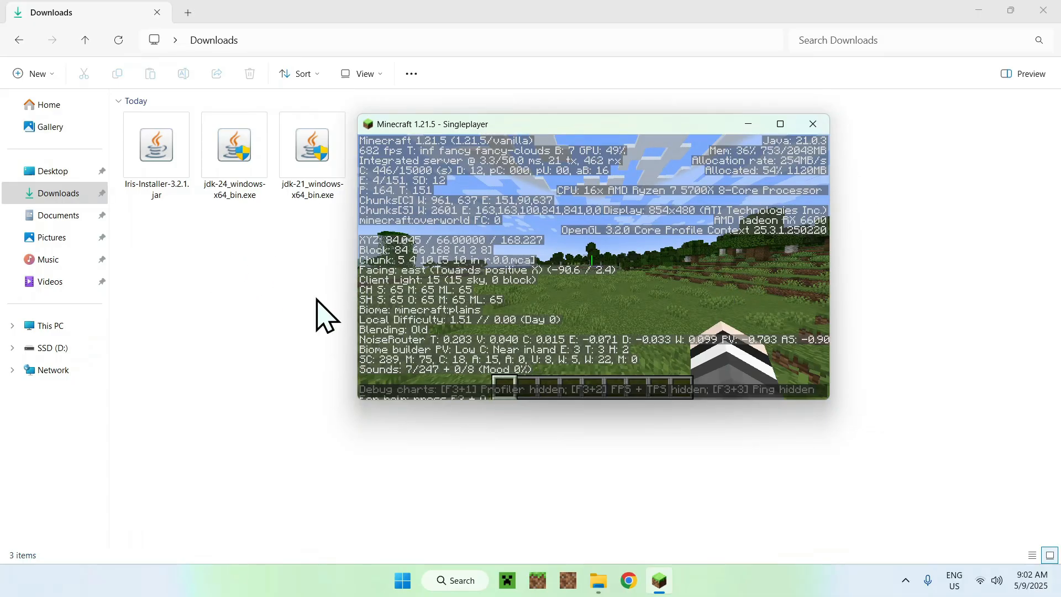
{"action": "mouse_move", "coordinate": [598, 139]}
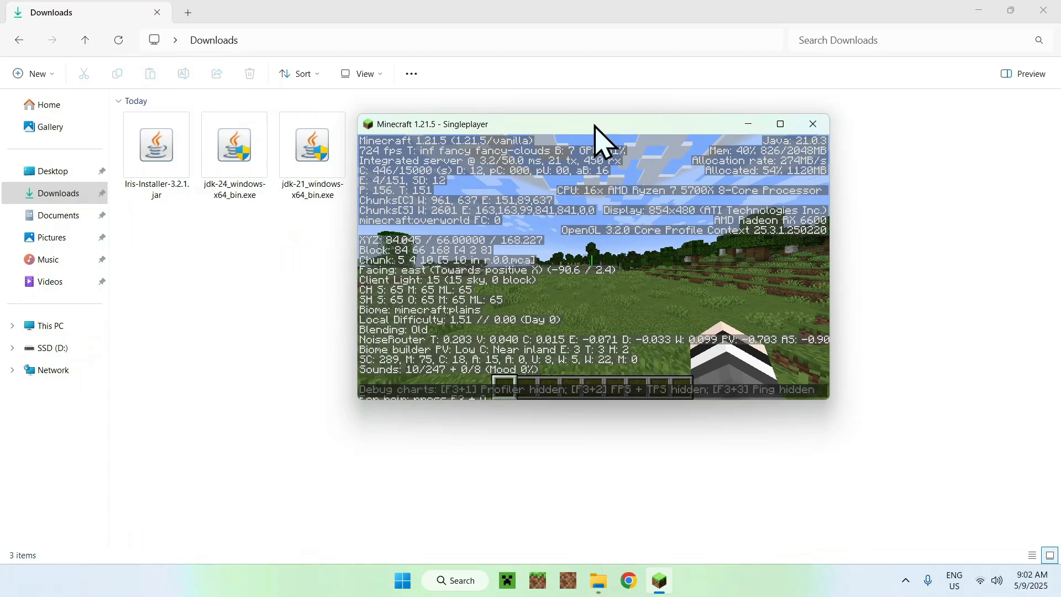